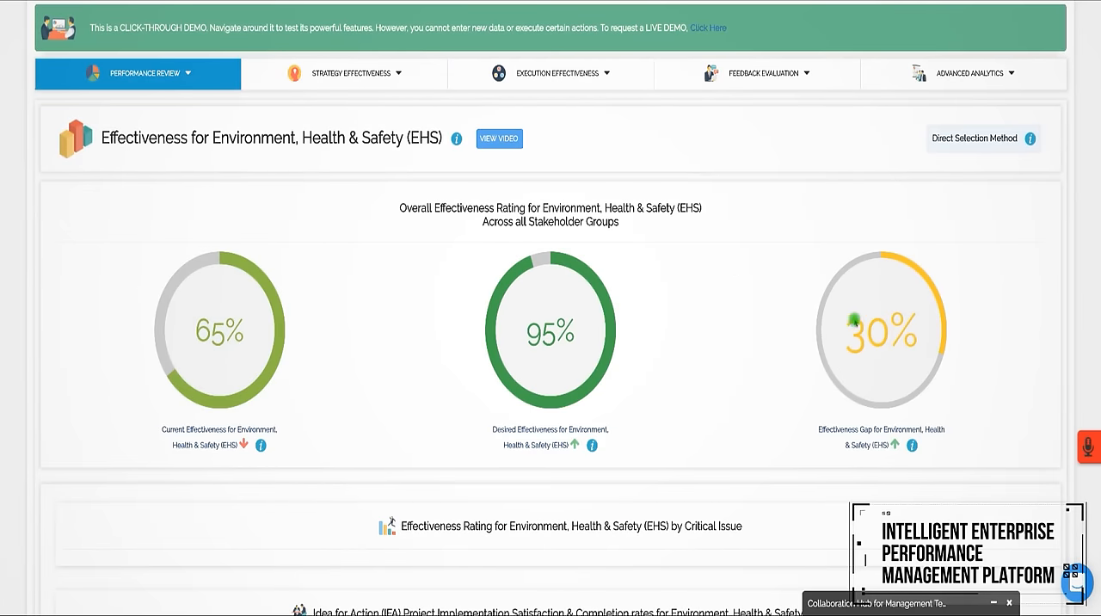
Step: Scroll through the EHS critical-issue effectiveness ratings bar chart
scroll(up, 3)
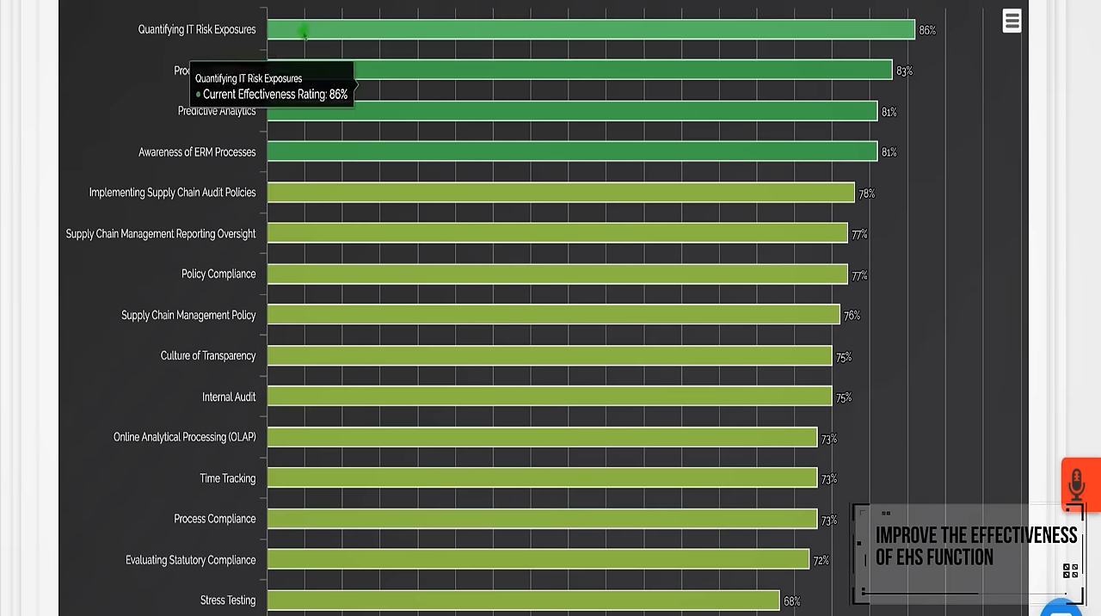
mouse_move(299, 147)
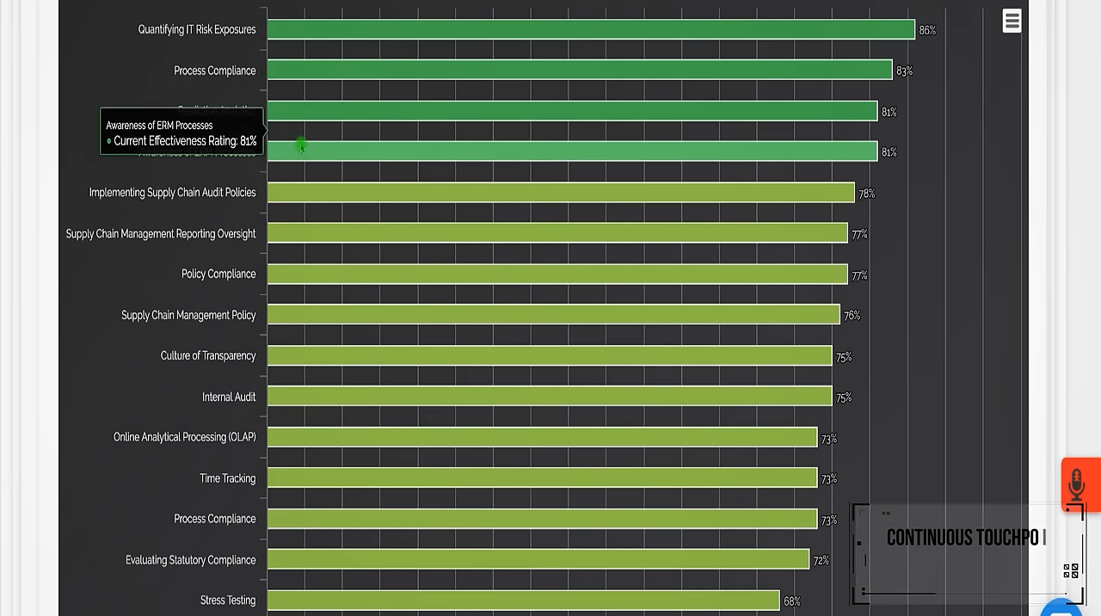
mouse_move(794, 442)
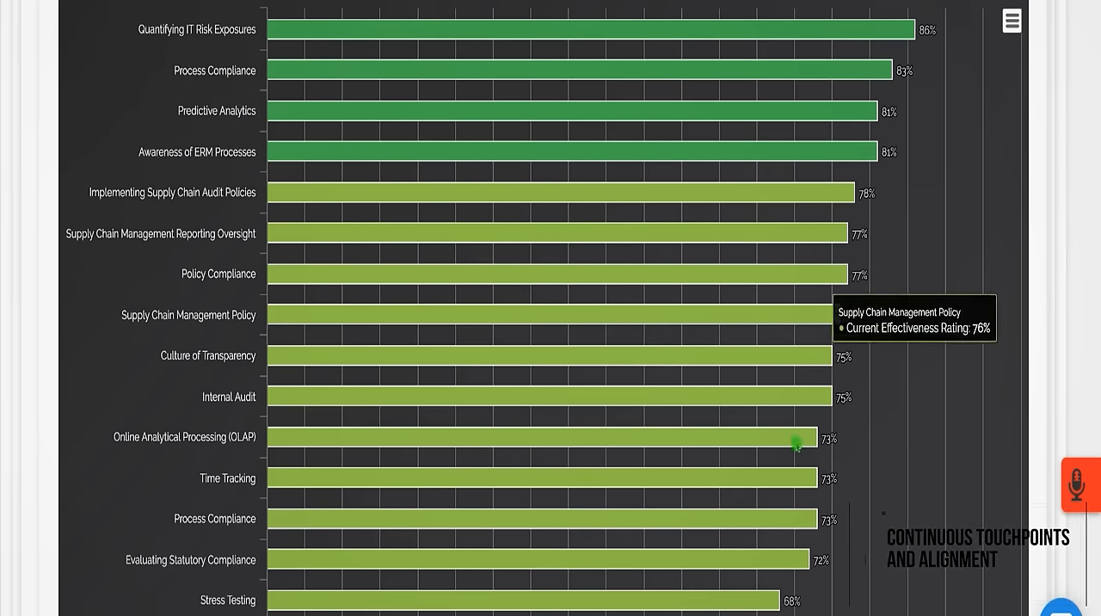
scroll(down, 3)
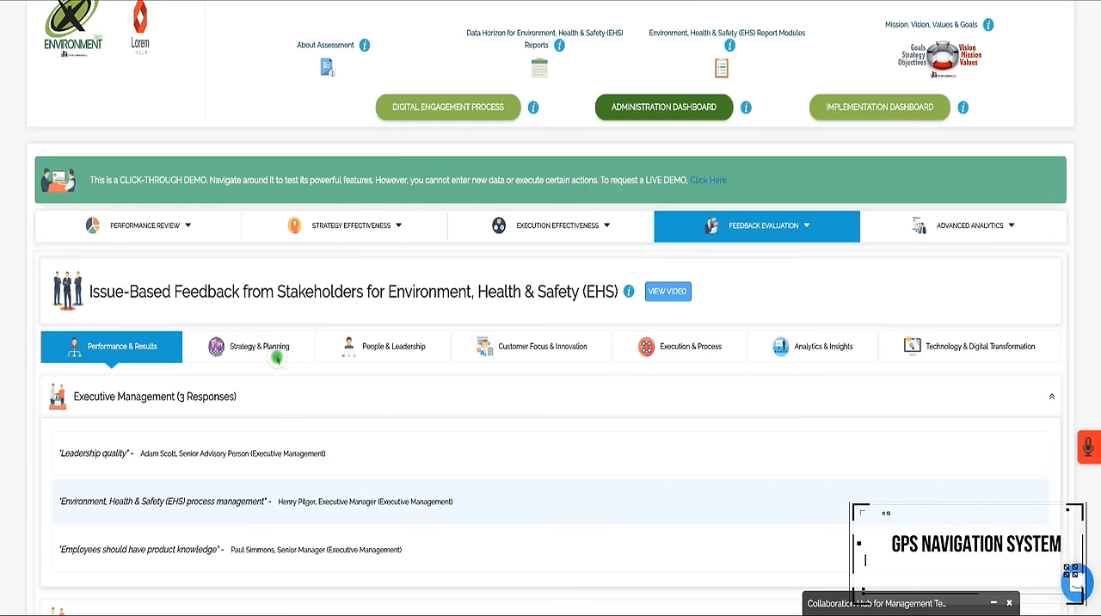
Step: View Strategy & Planning and People & Leadership feedback, then open Stakeholder Feedback & Sentiment
click(248, 346)
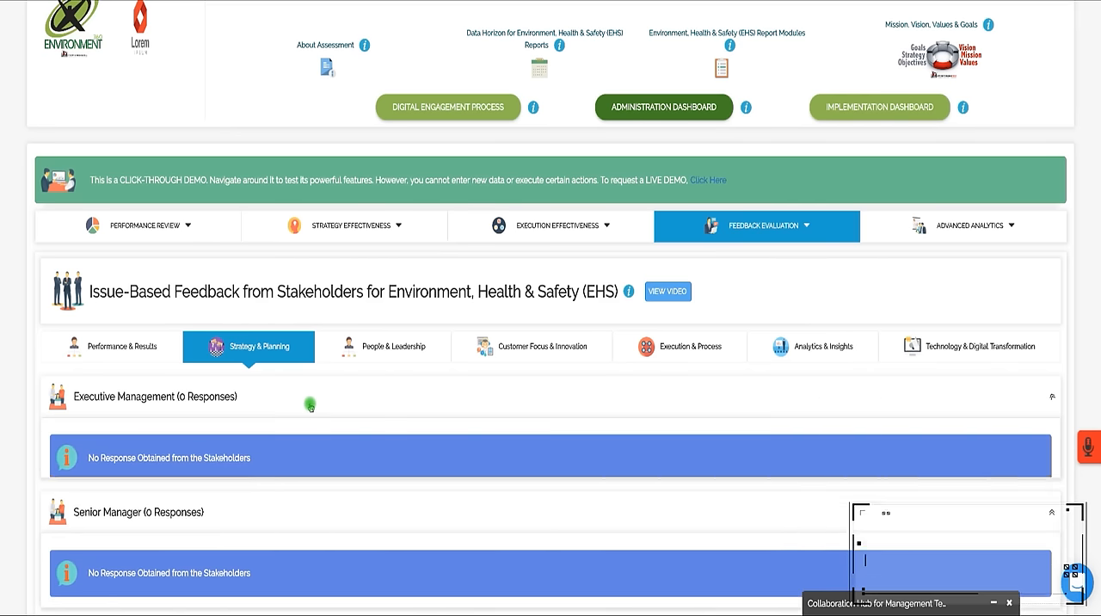
click(386, 346)
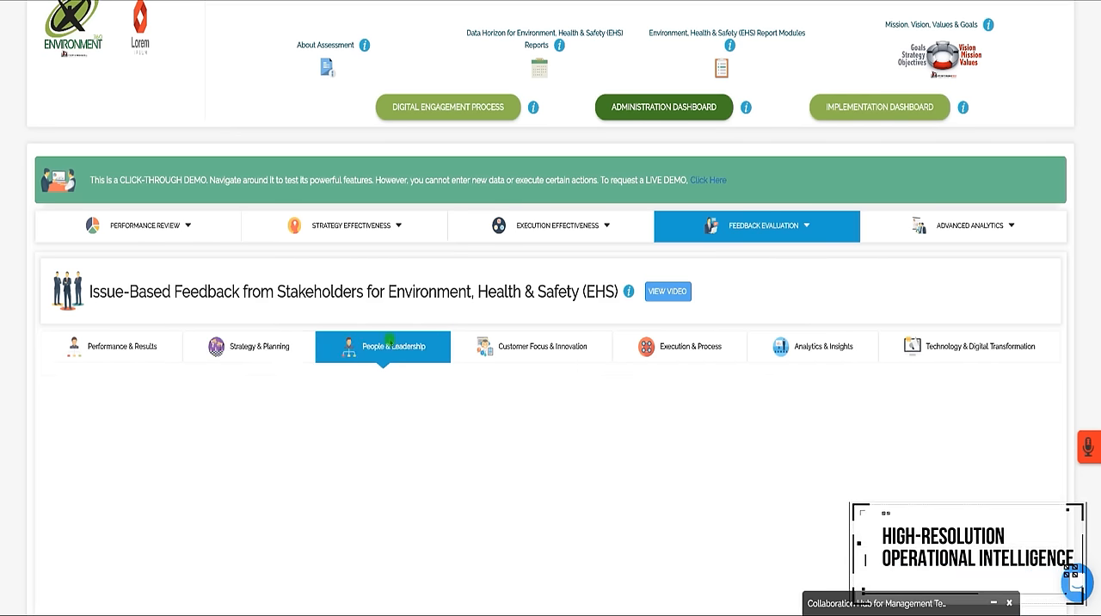
click(382, 346)
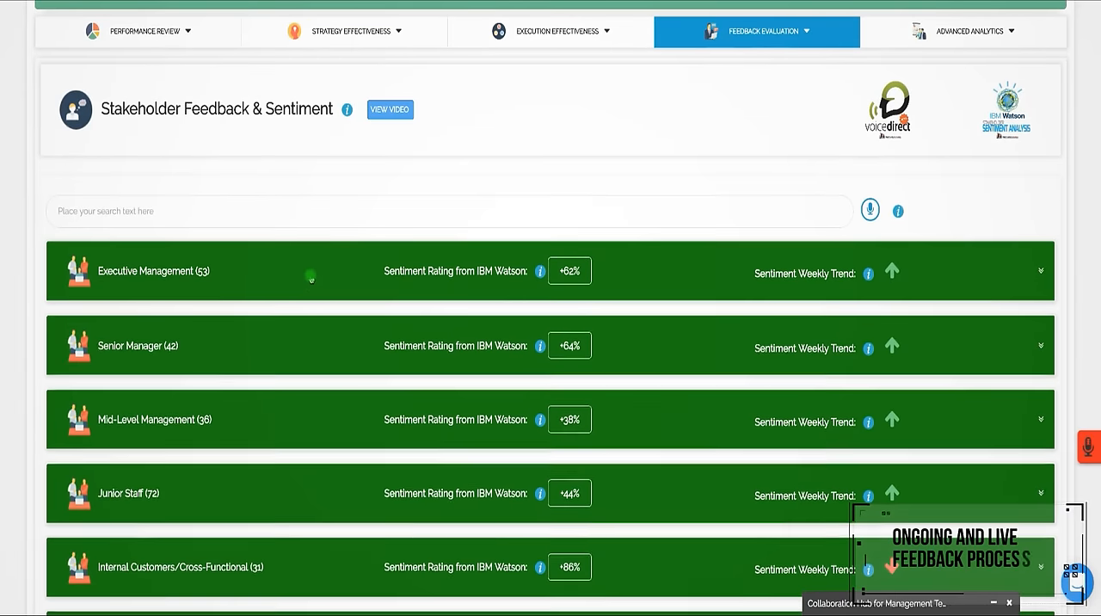
Step: Review Executive Management's positive and negative comments and Senior Manager comments, then open SWOT Analysis
click(1040, 271)
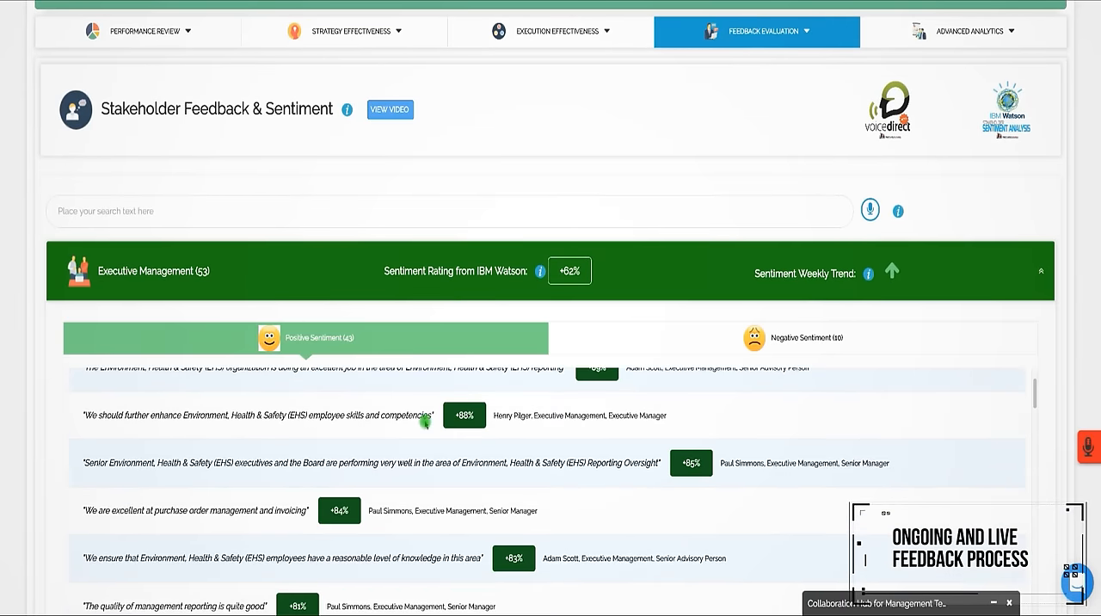
scroll(down, 3)
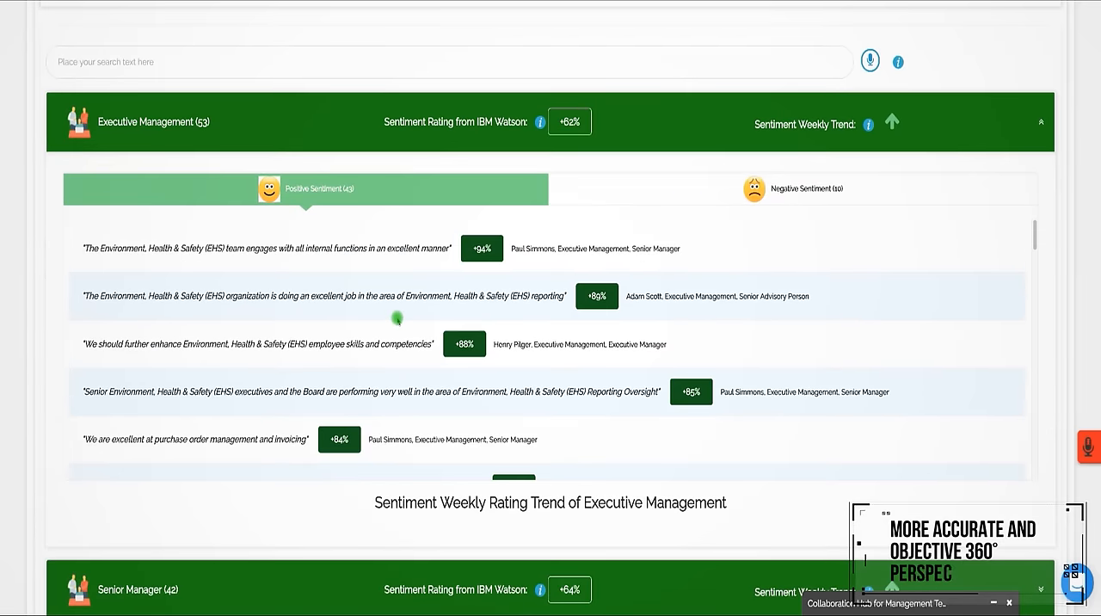
click(794, 188)
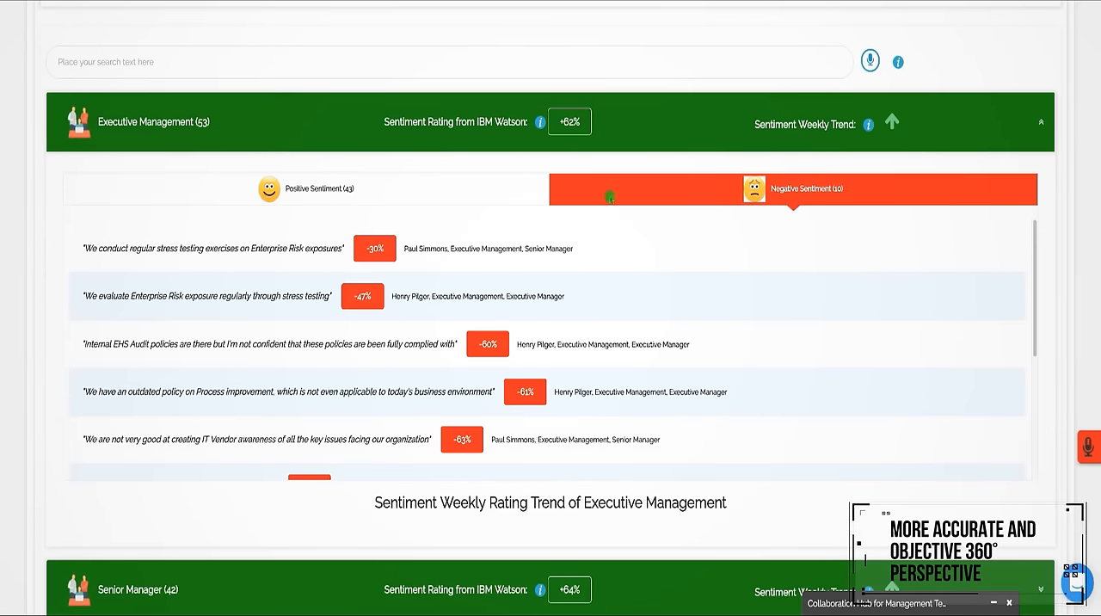
click(1040, 121)
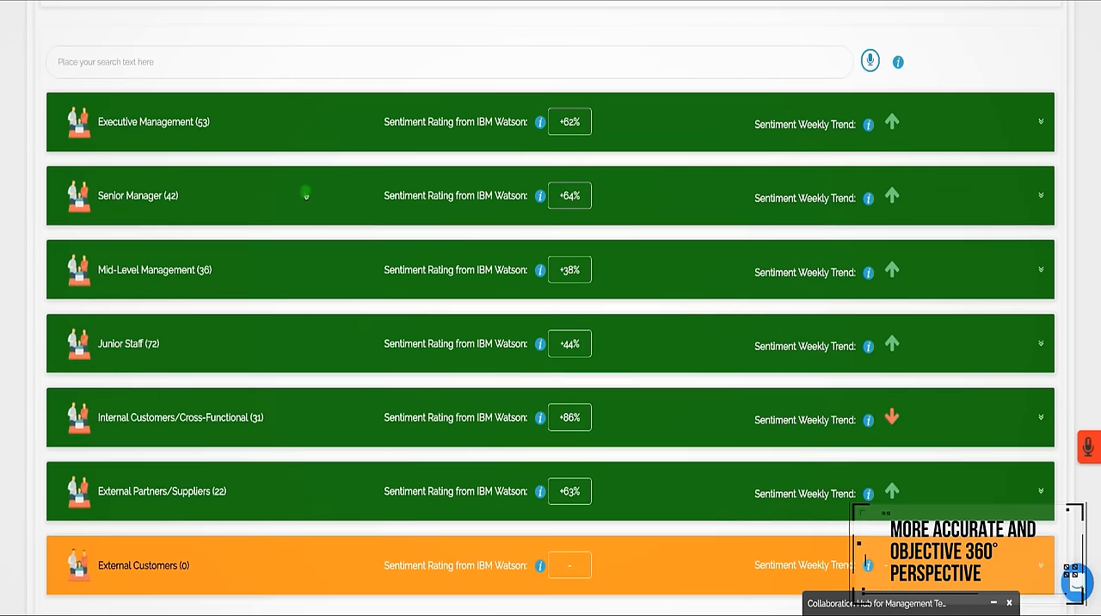
click(1040, 195)
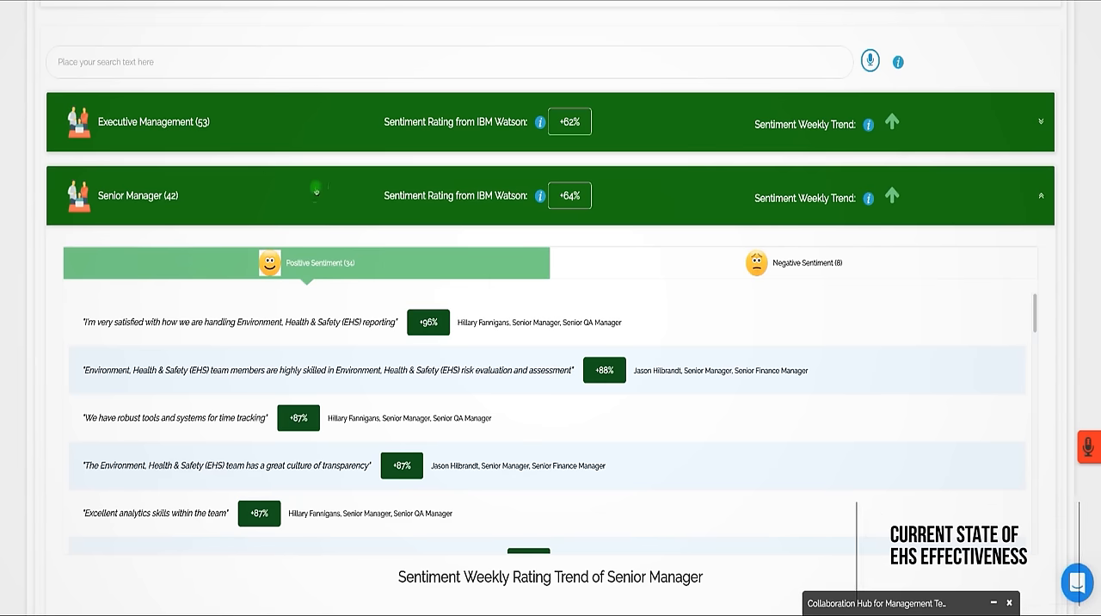
click(343, 129)
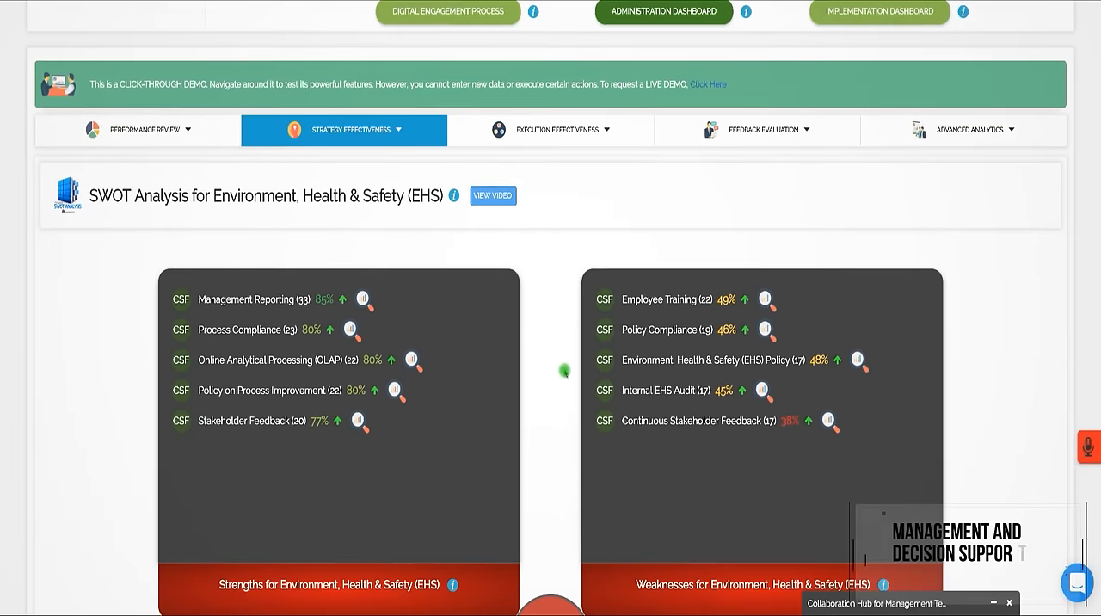
Step: Browse SWOT quadrants and weekly rating trends, then expand Management Reporting's ideas for action
scroll(down, 3)
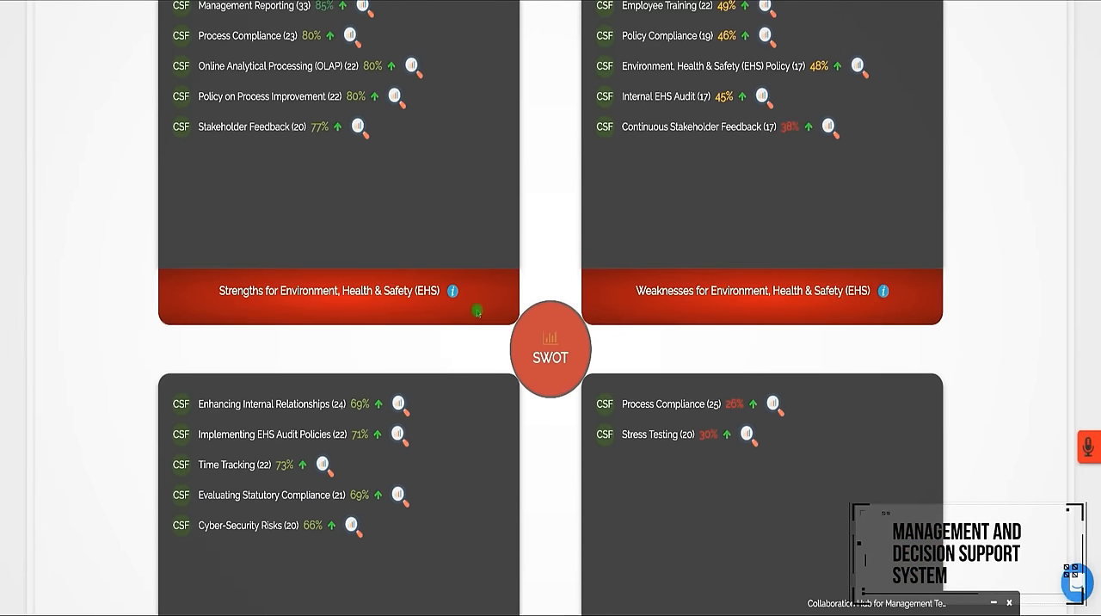
scroll(up, 3)
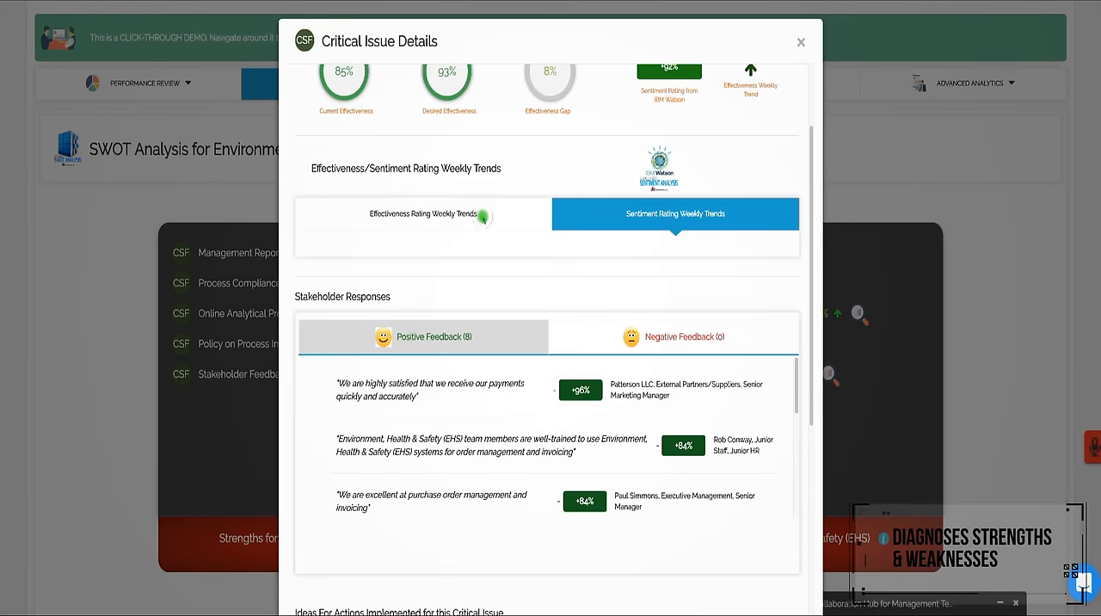
click(800, 42)
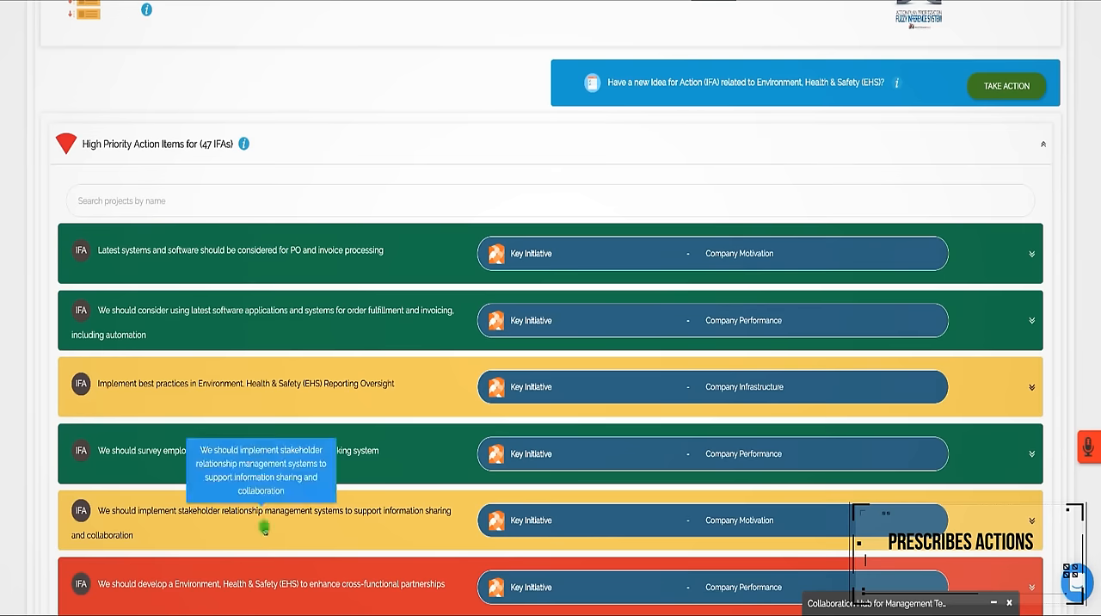
scroll(up, 3)
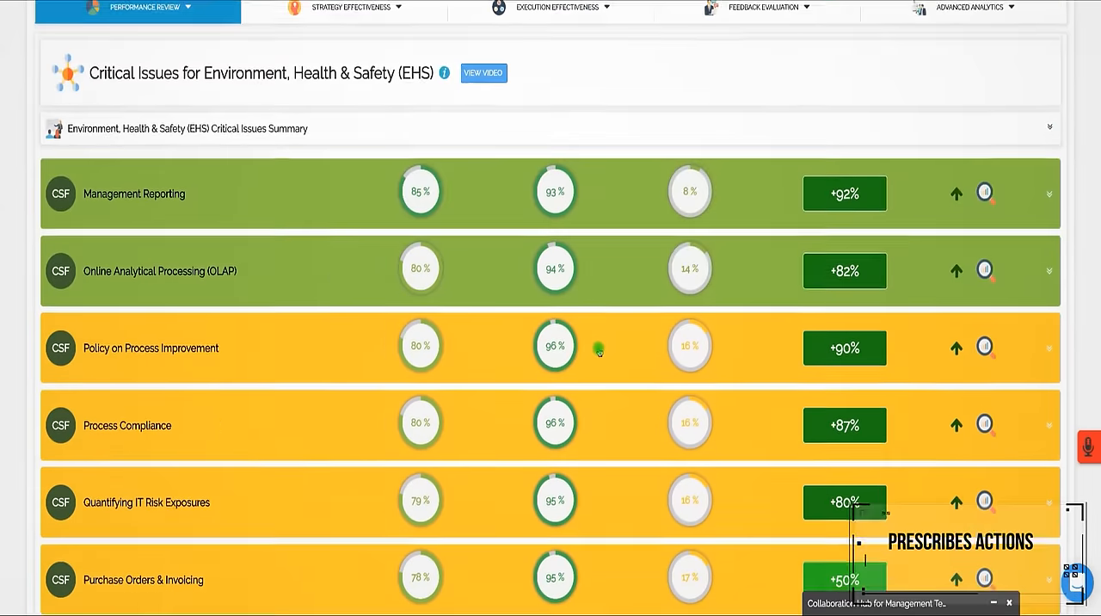
scroll(down, 3)
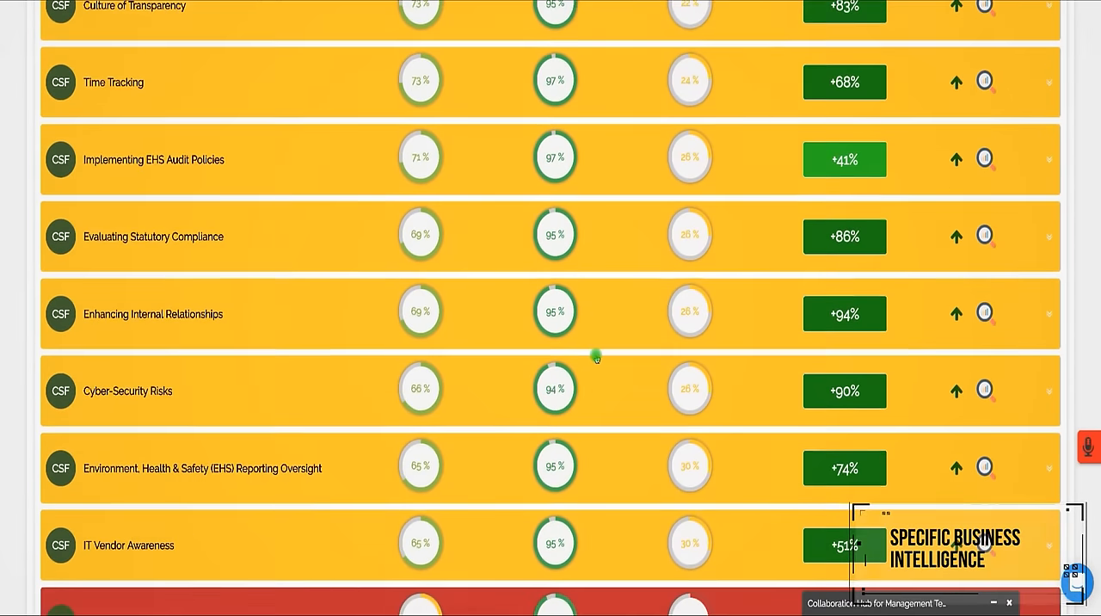
scroll(down, 3)
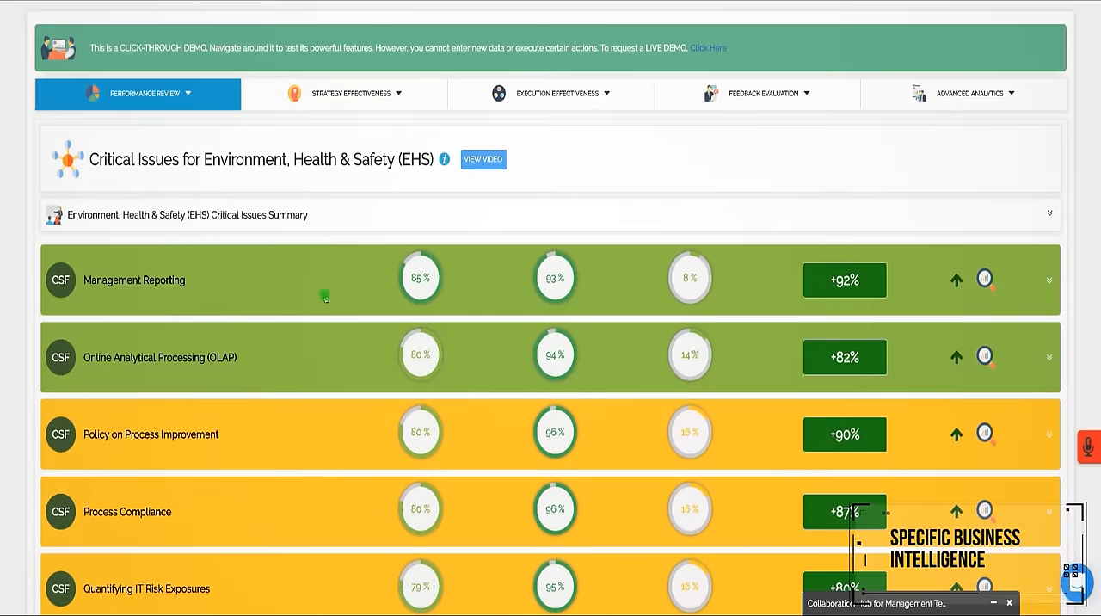
click(1048, 279)
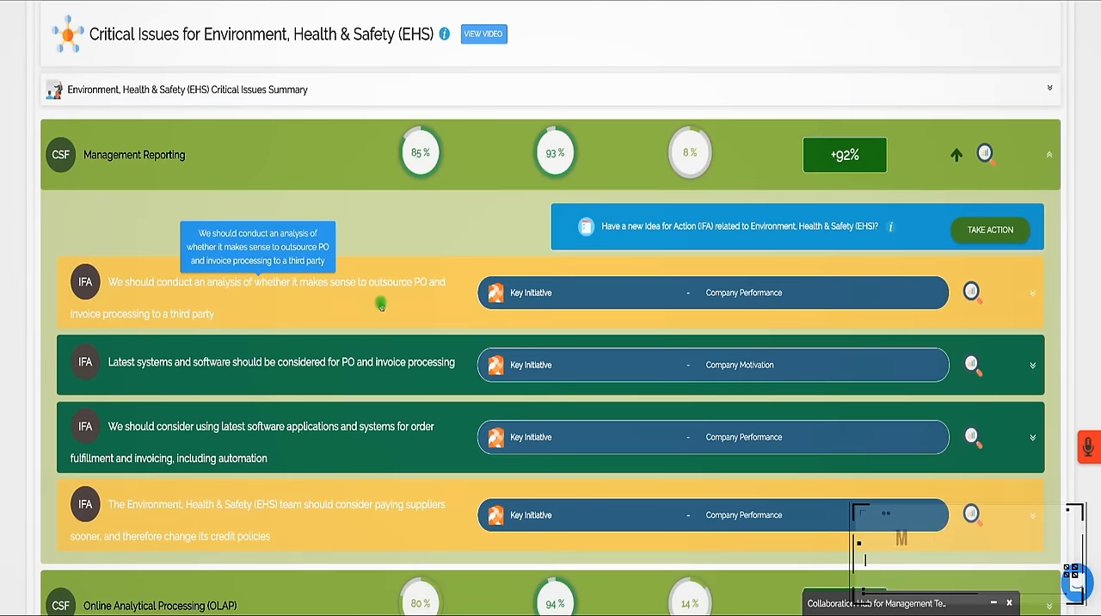
scroll(up, 3)
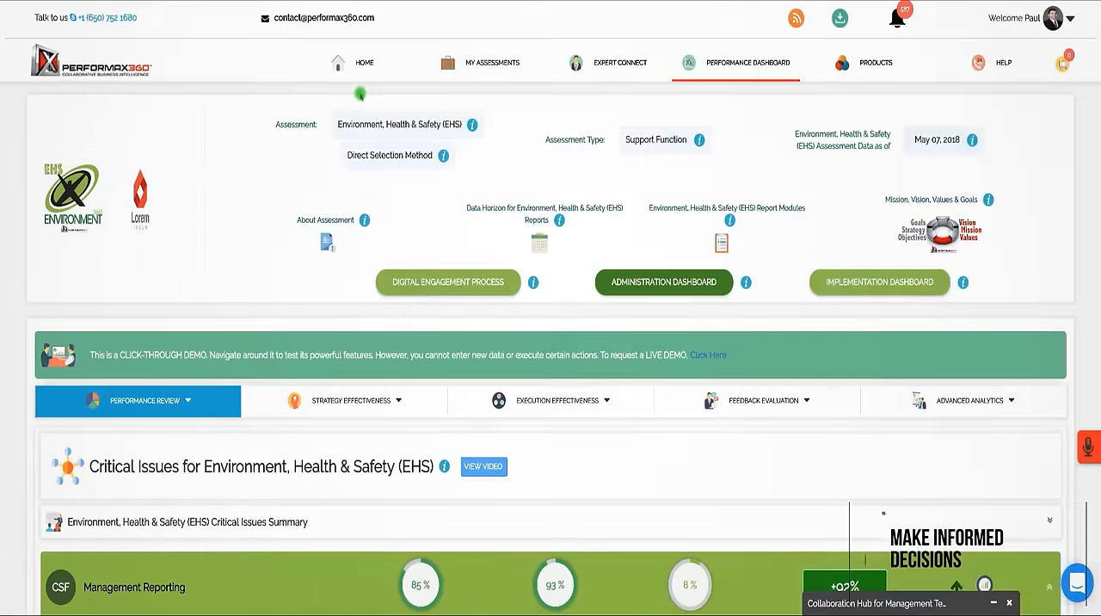
Step: Open the assessment configurator and view the Discovery and Action stage steps
click(663, 282)
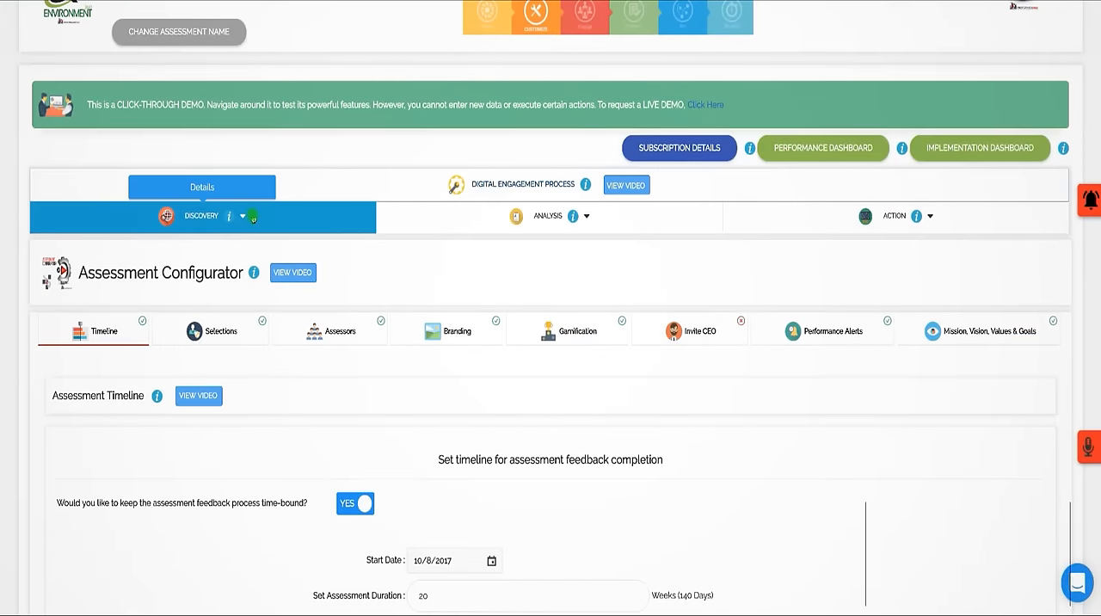
click(243, 216)
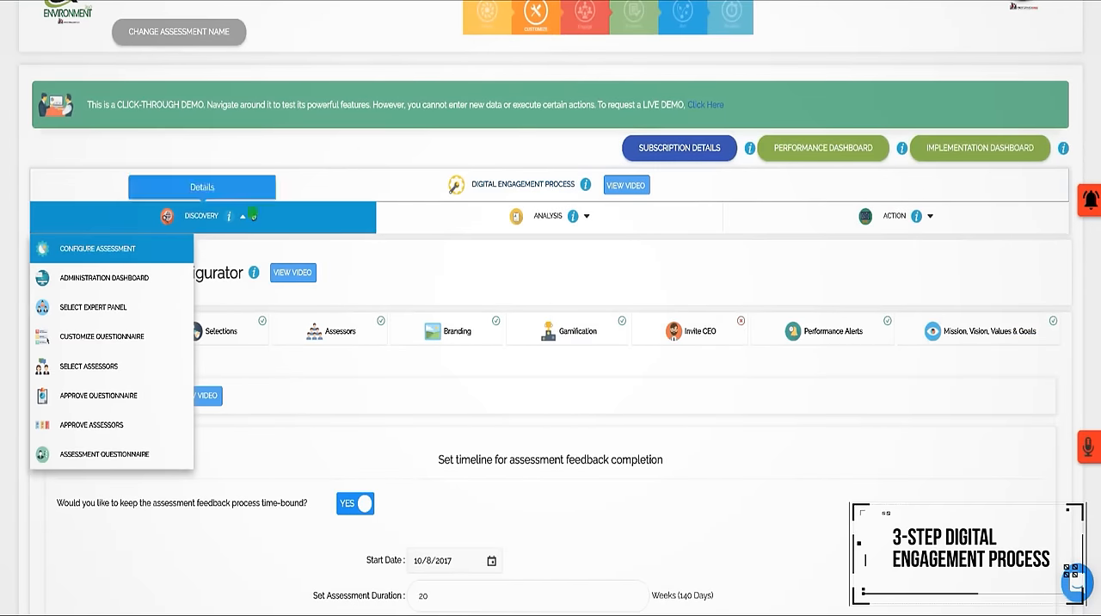
click(593, 220)
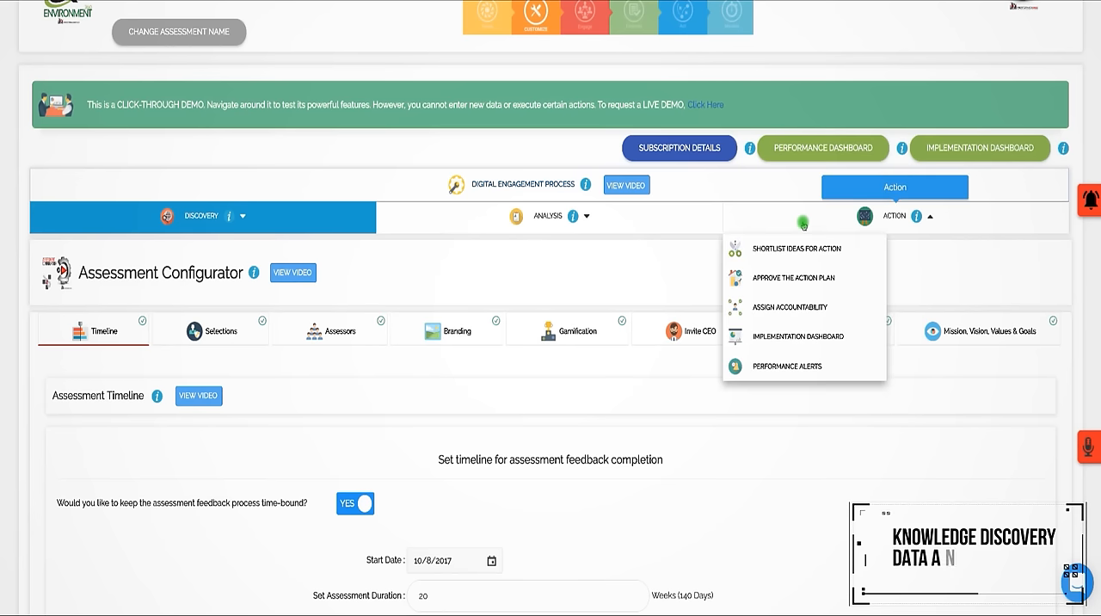
Step: Customize the EHS questionnaire, listing Operational Execution Effectiveness critical issues
click(548, 216)
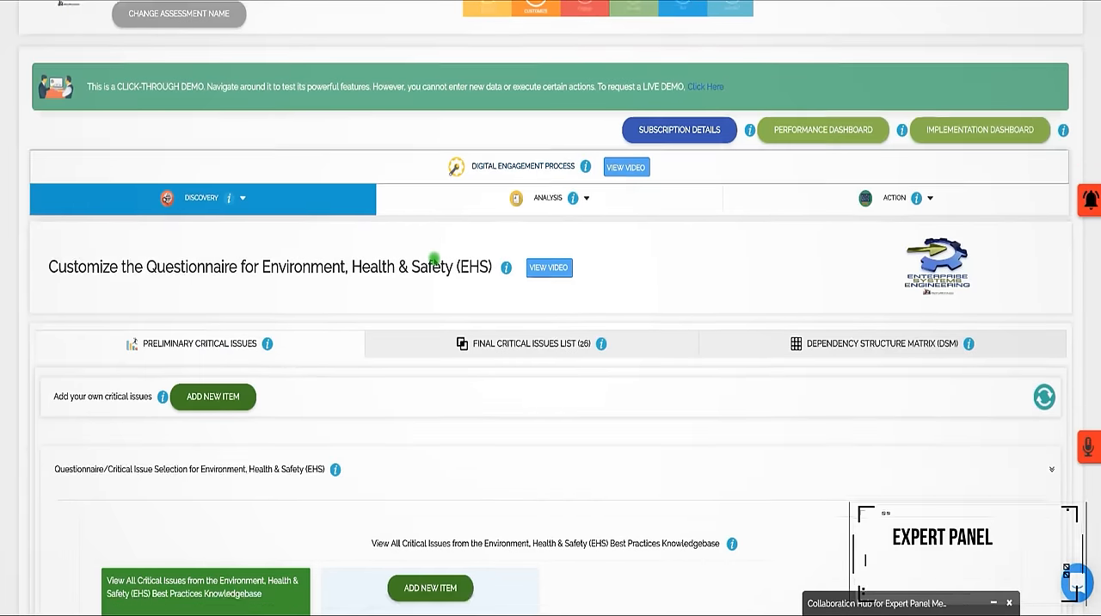
scroll(down, 3)
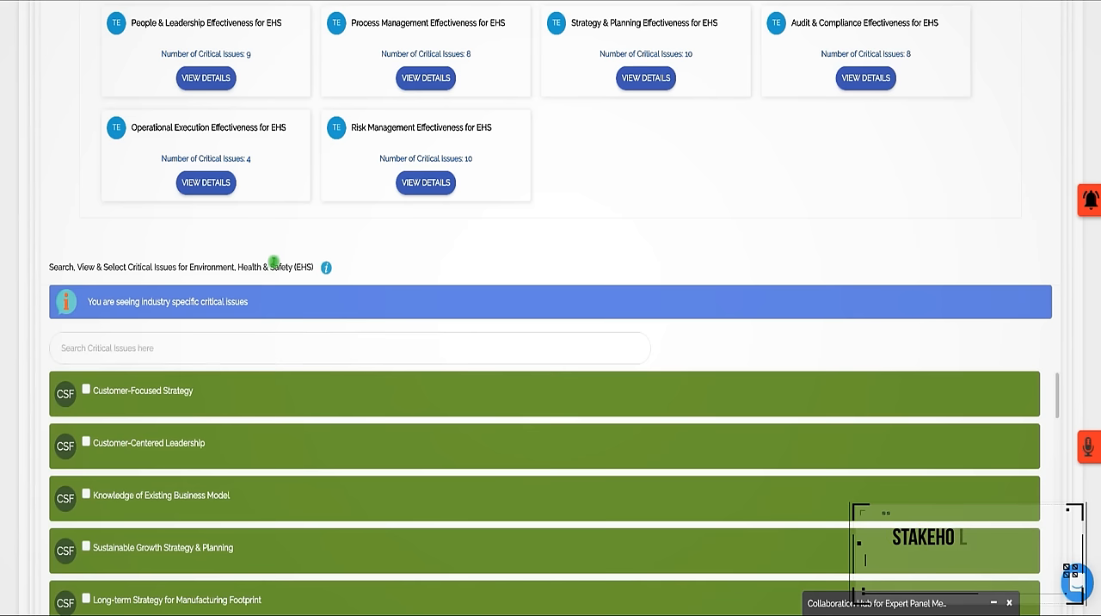
click(206, 181)
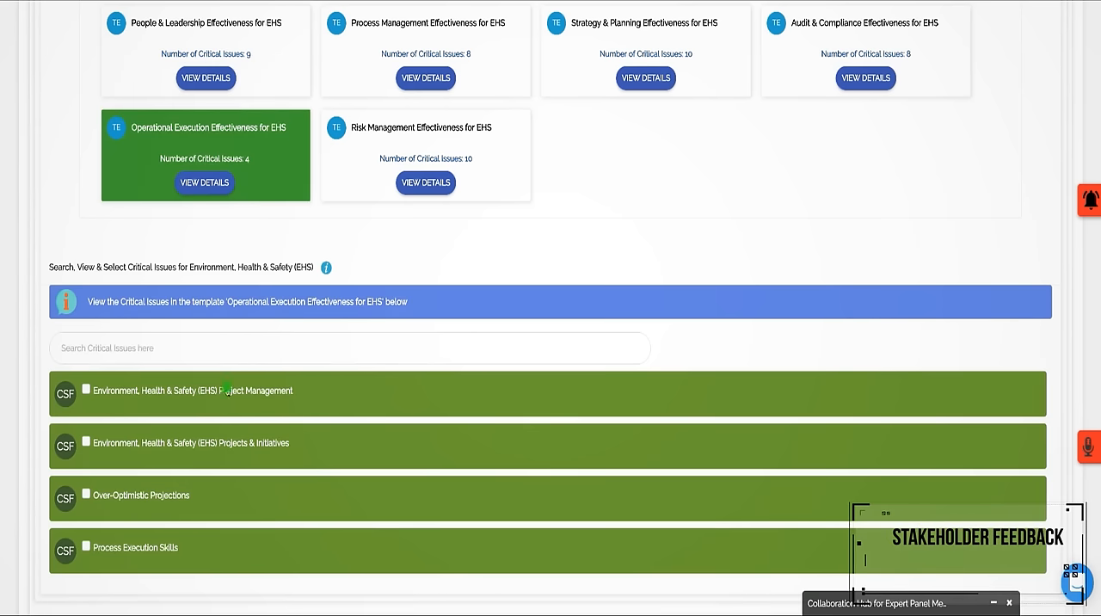
mouse_move(484, 61)
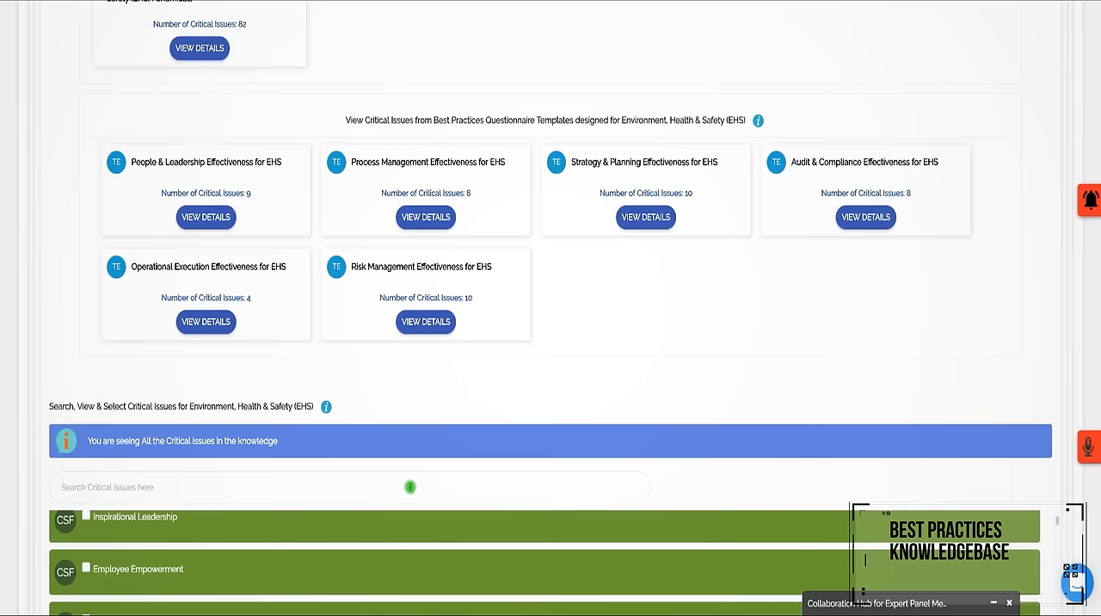
scroll(down, 3)
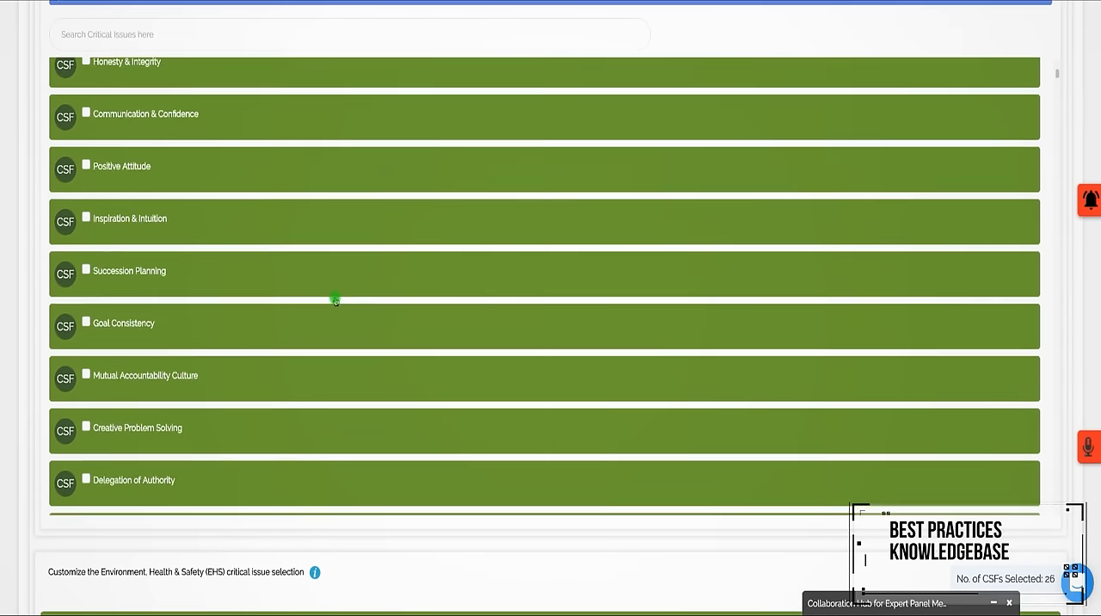
scroll(down, 3)
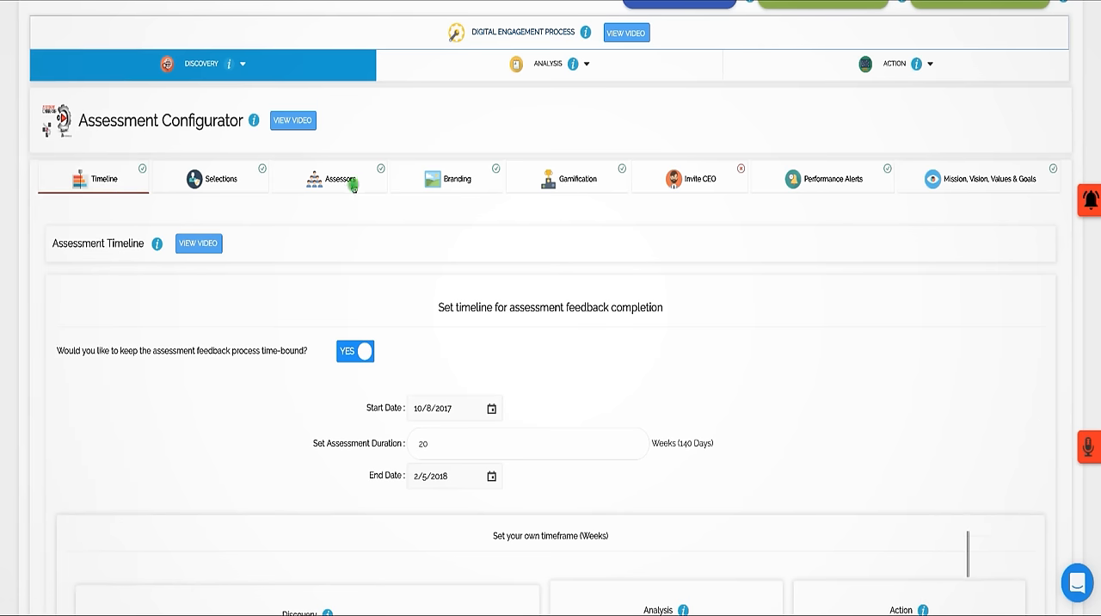
Step: Set assessors to remain anonymous, then go to the Performax360 App Store listing
click(331, 178)
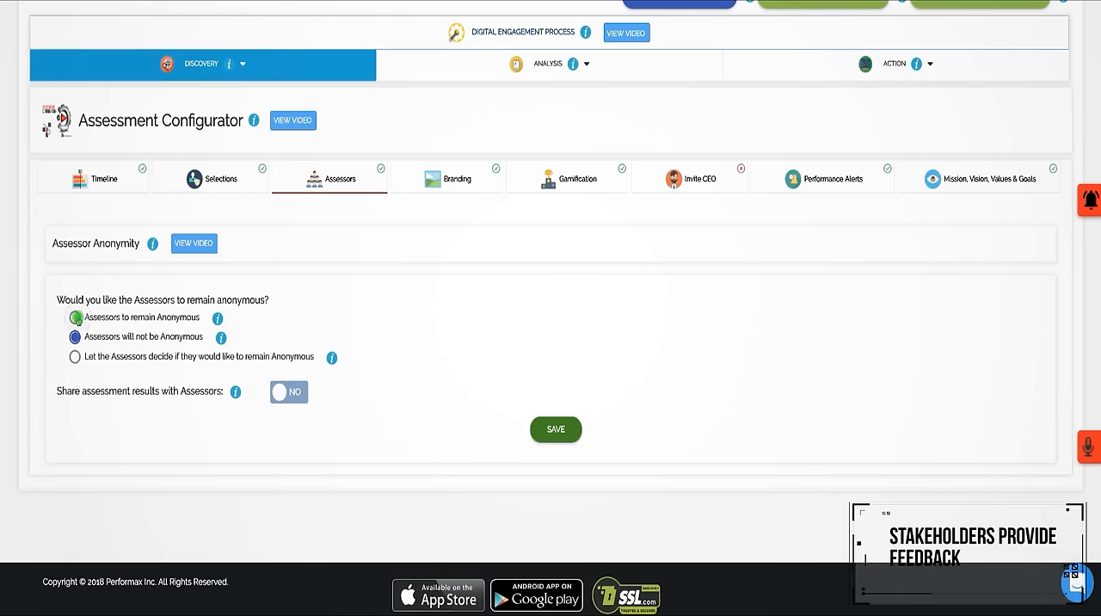
click(74, 356)
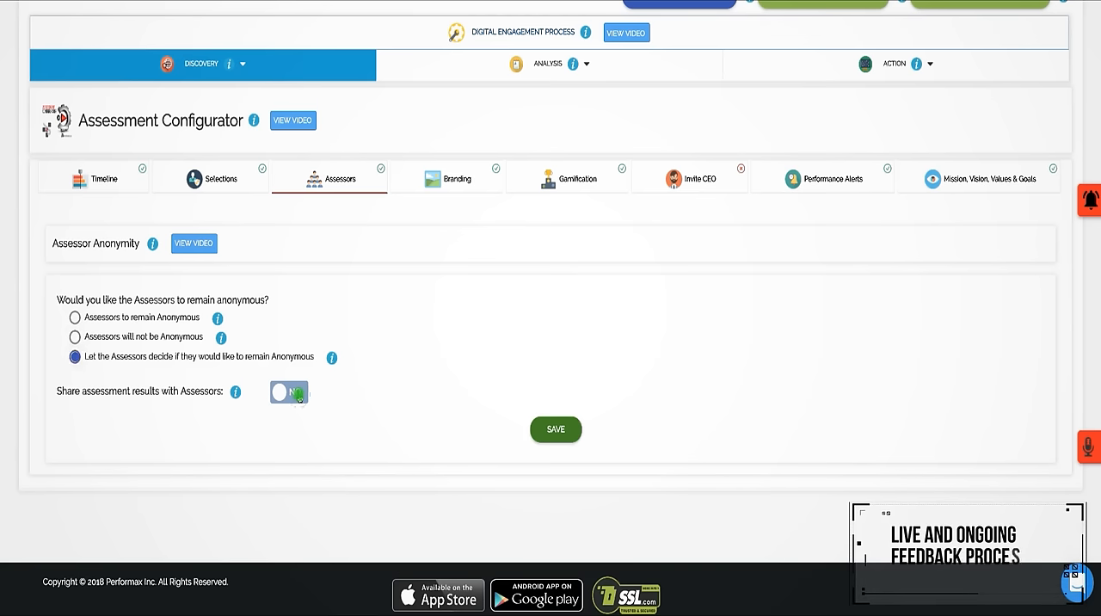
click(289, 392)
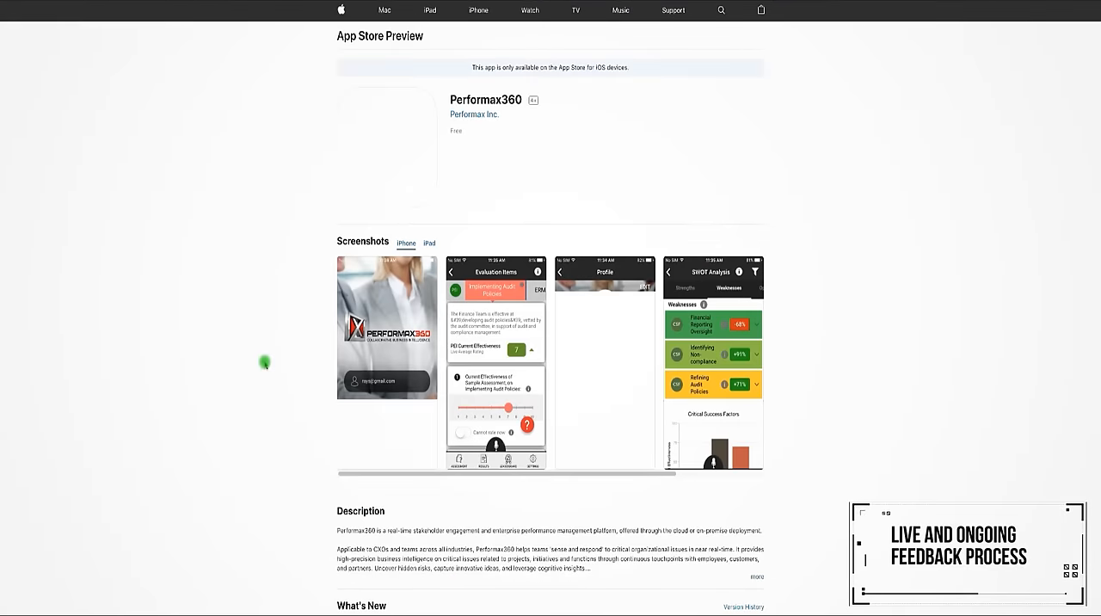
Step: Scroll through the Performax360 iPhone app preview page
scroll(down, 3)
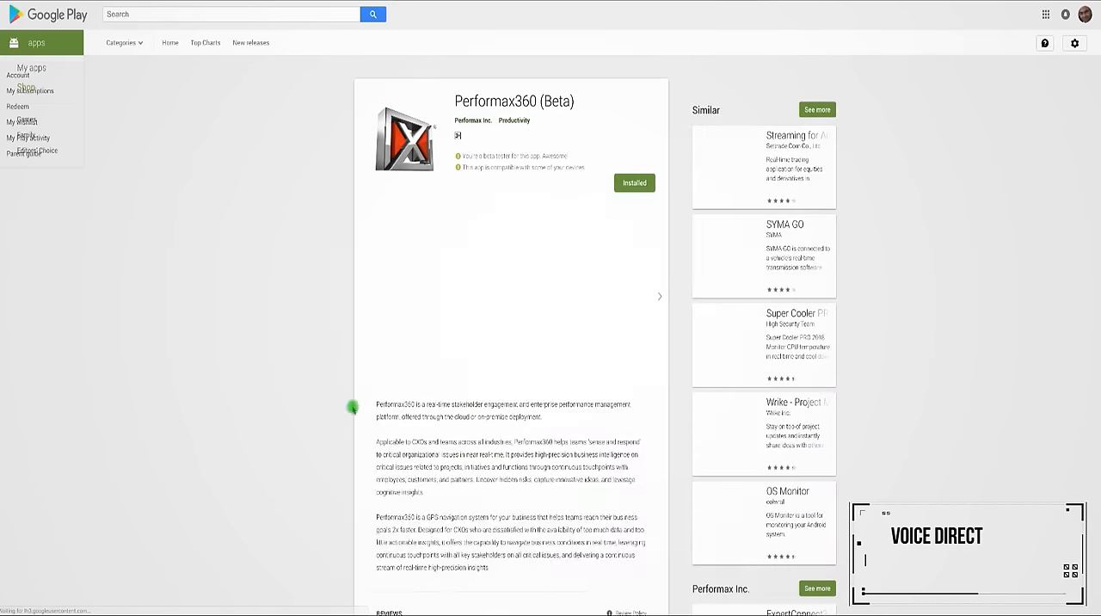
Step: Scroll the Google Play details and page twice through the beta app screenshots
scroll(down, 3)
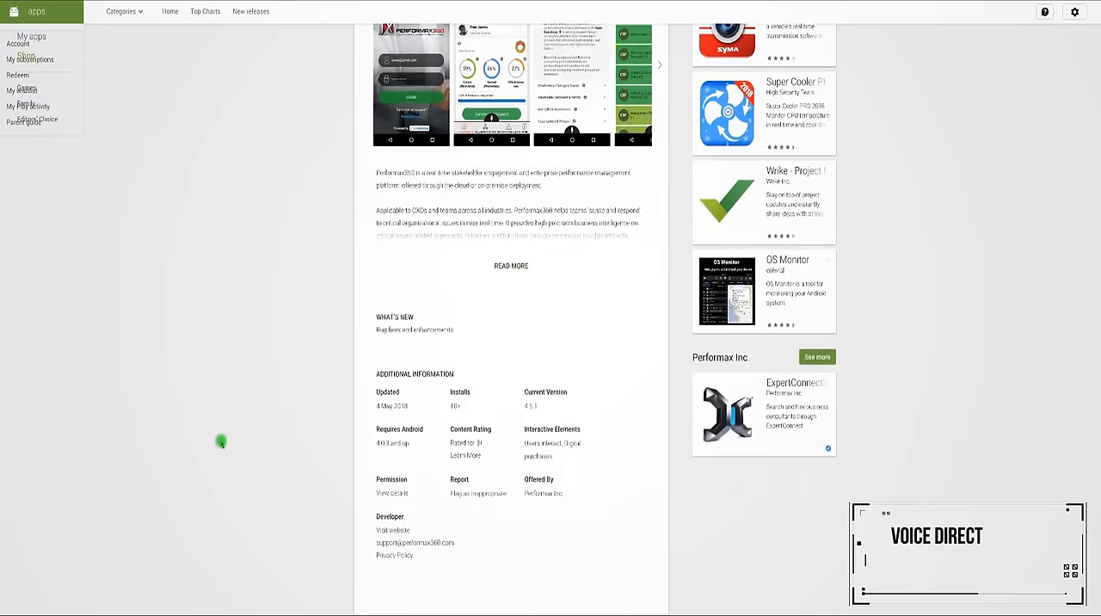
scroll(up, 3)
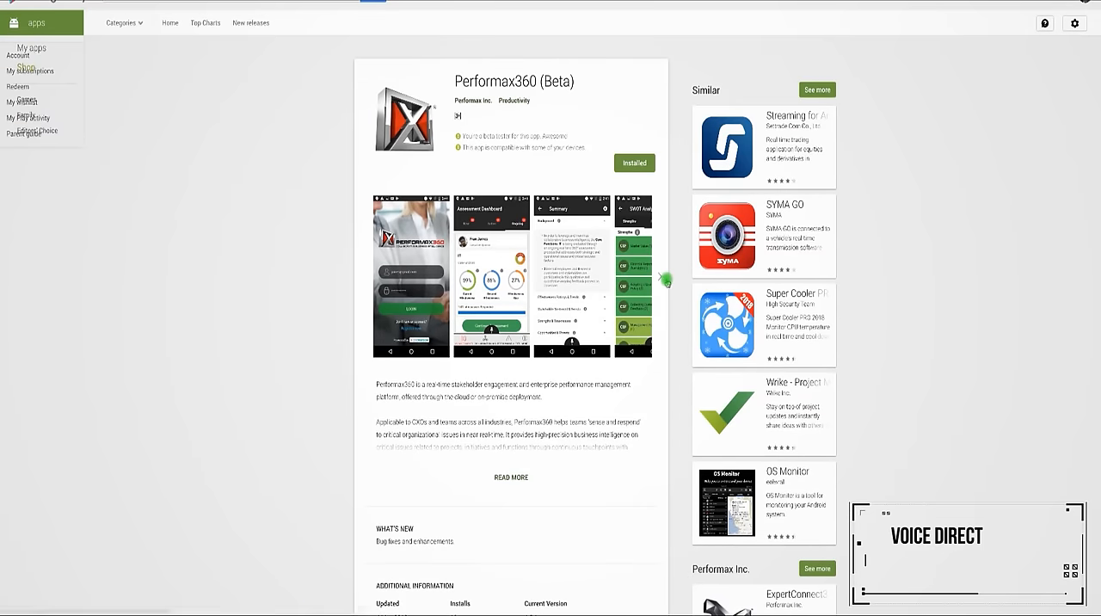
click(663, 278)
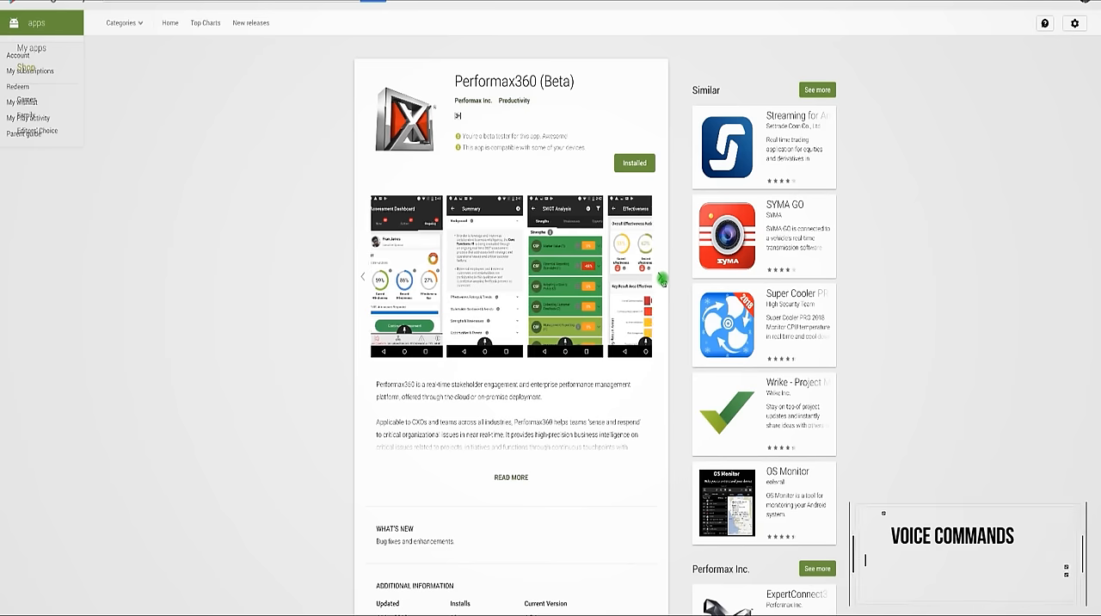
click(661, 276)
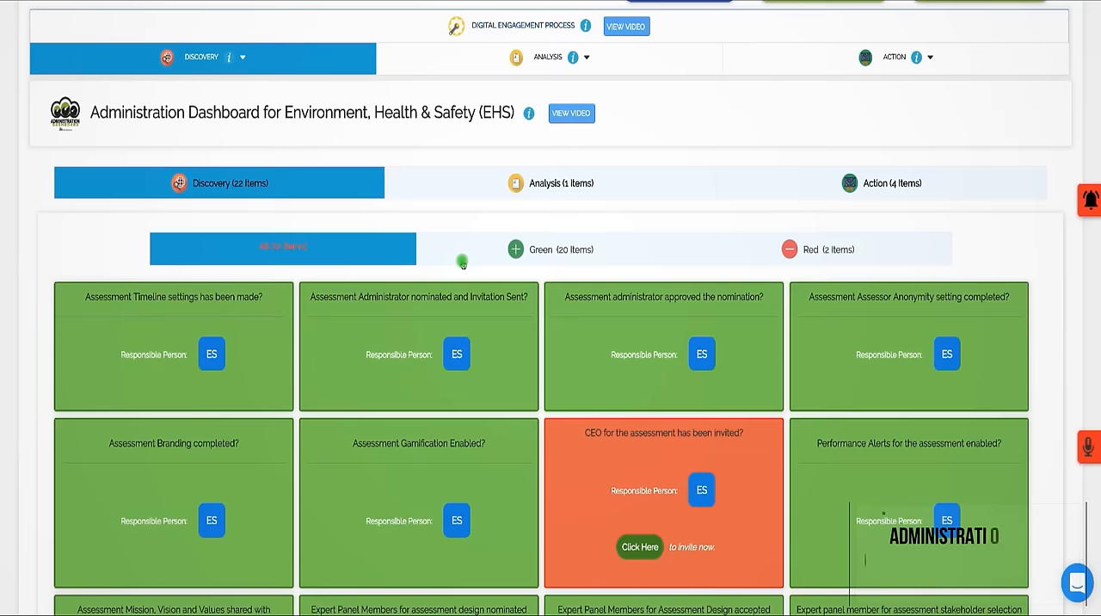
Step: Show Analysis and Action implementation items, filtering Action by green then red, then open Advanced Analytics
scroll(down, 3)
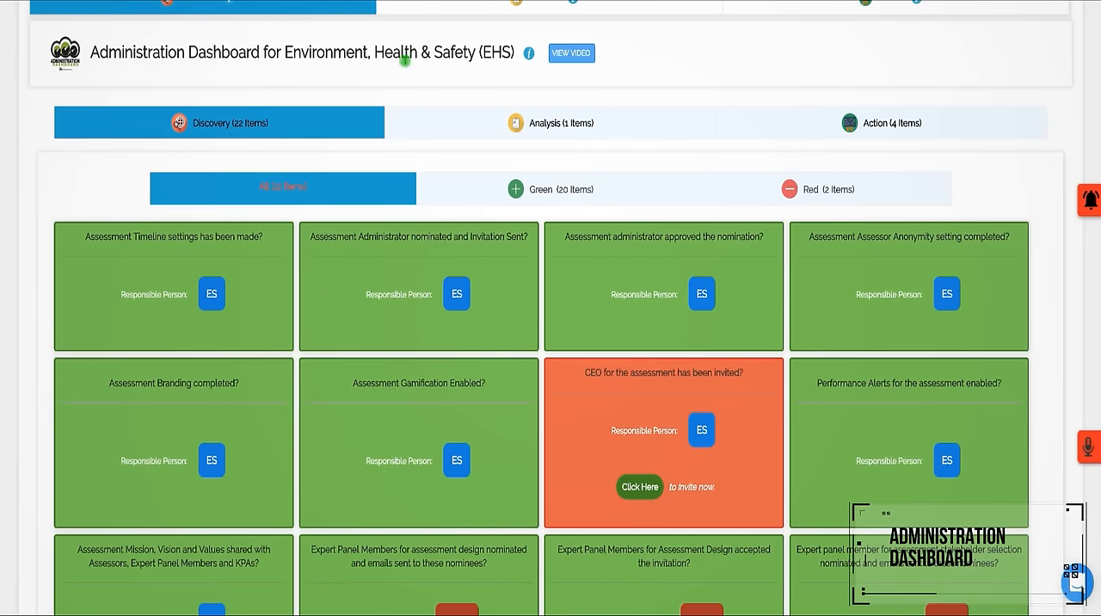
click(548, 122)
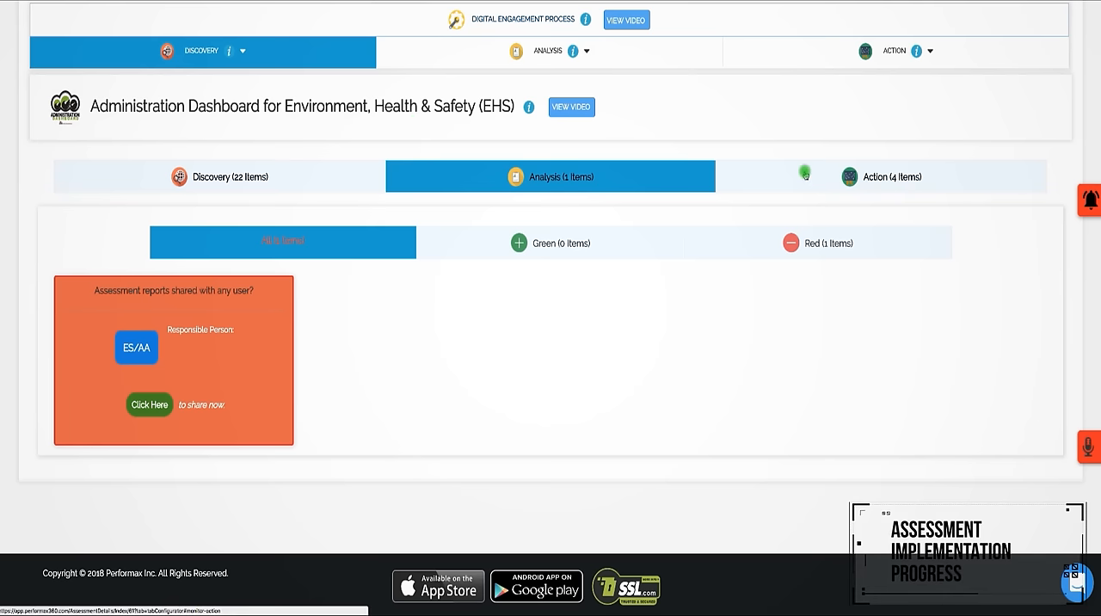
click(880, 175)
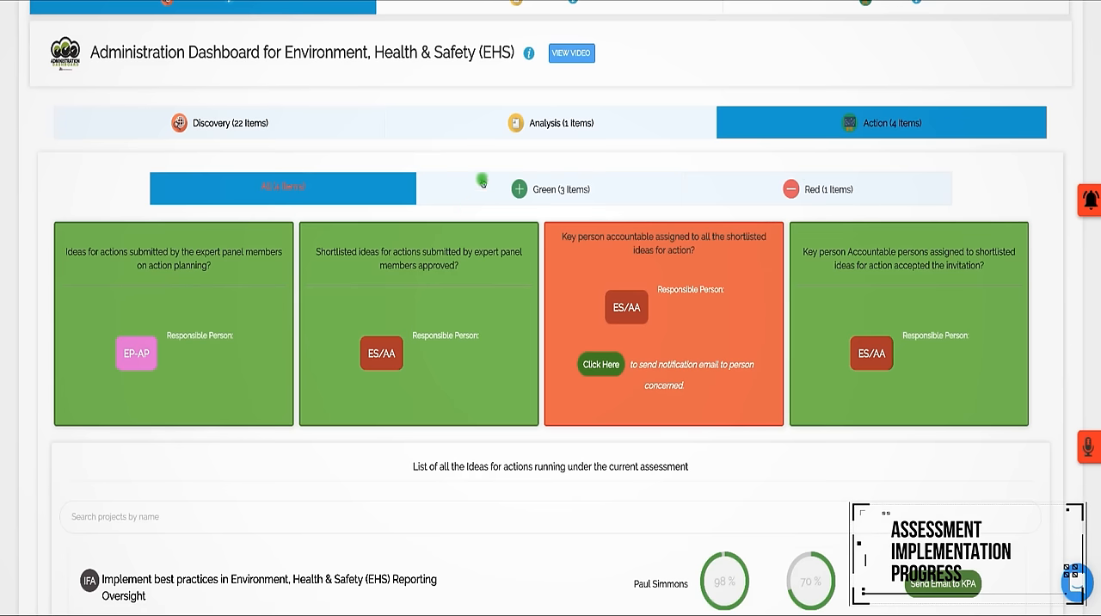
click(550, 188)
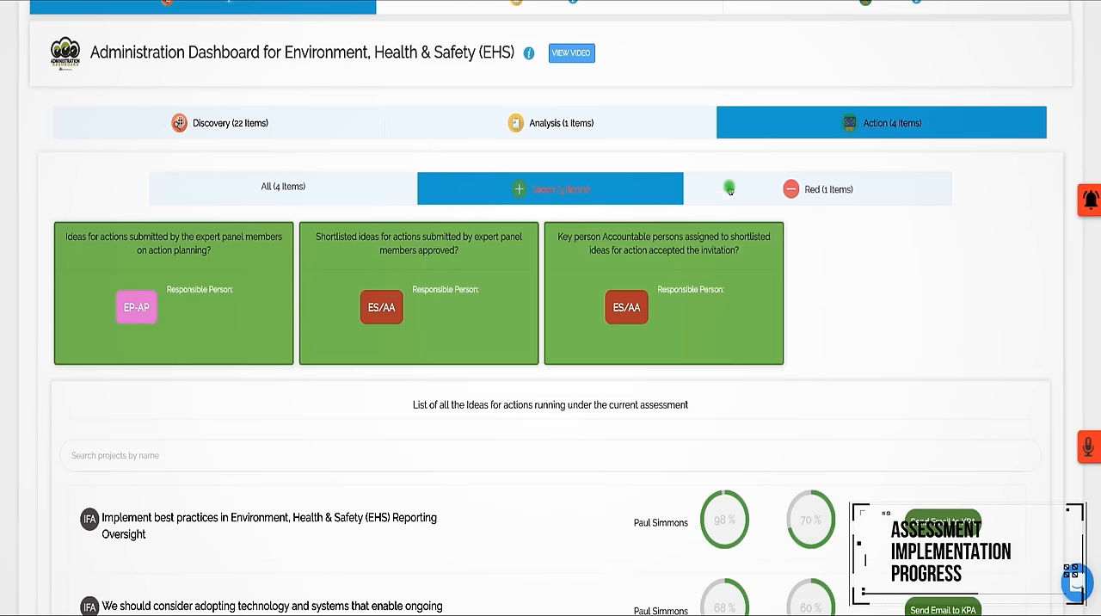
click(817, 189)
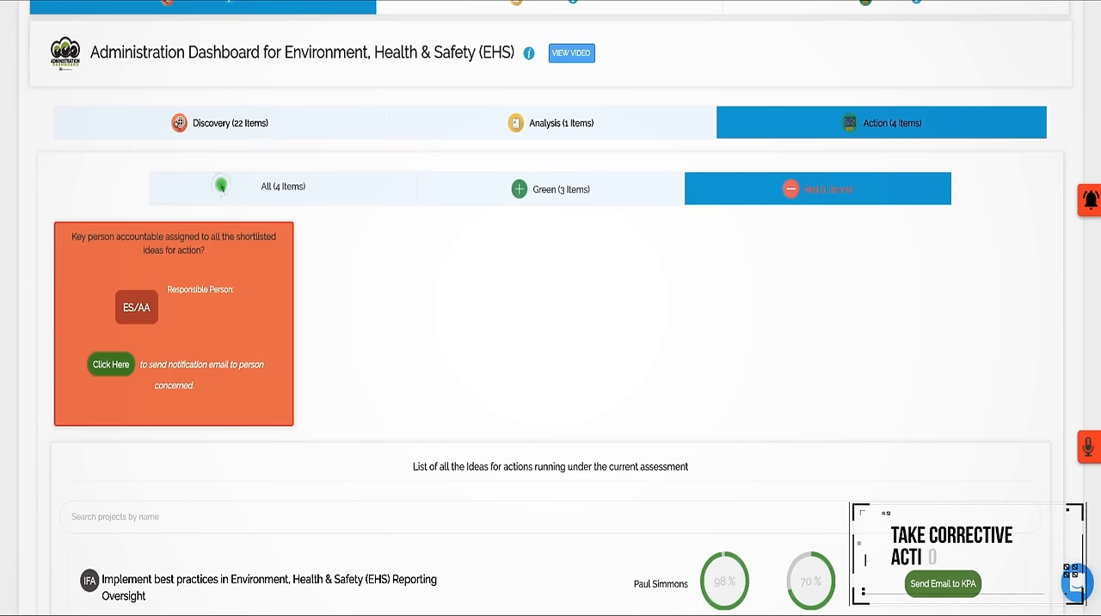
click(220, 122)
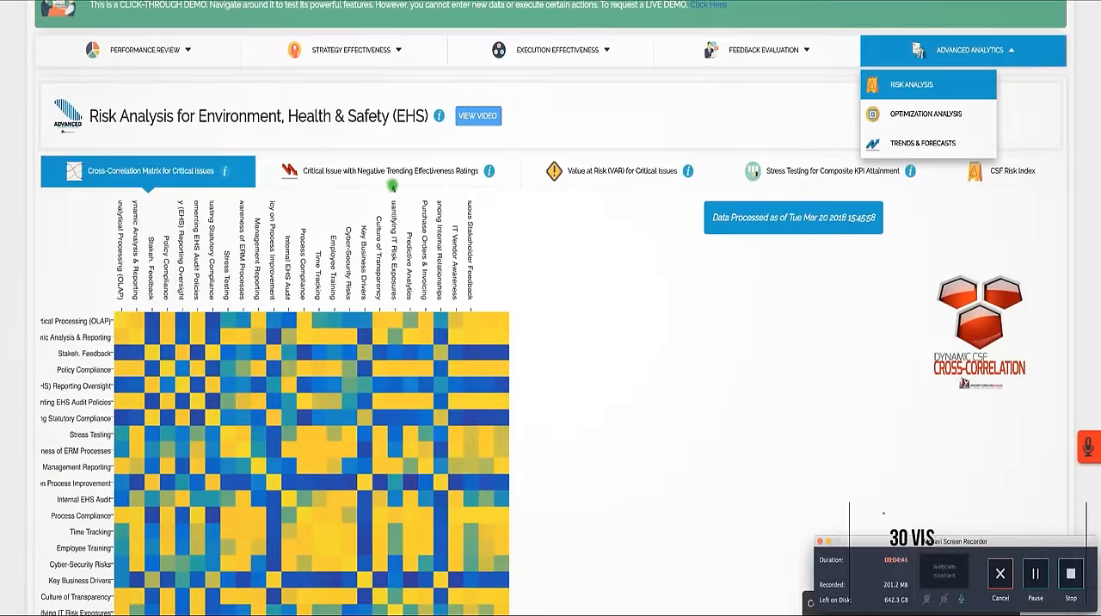
Step: Flip through Negative Trending, Value at Risk, Stress Testing and 3D Risk Hyperplane-1 charts
click(391, 171)
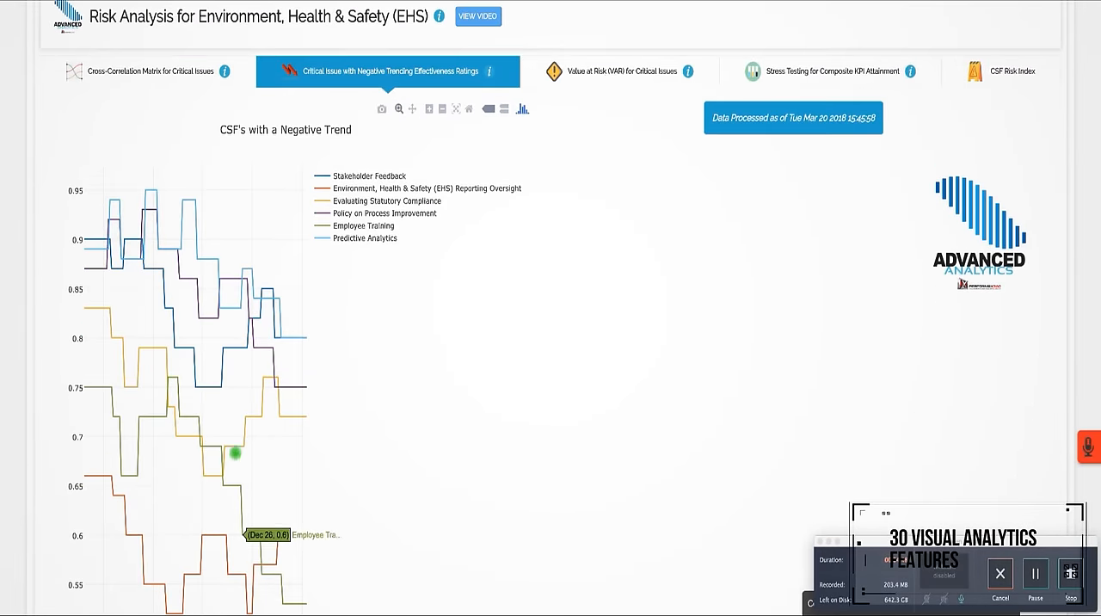
click(611, 70)
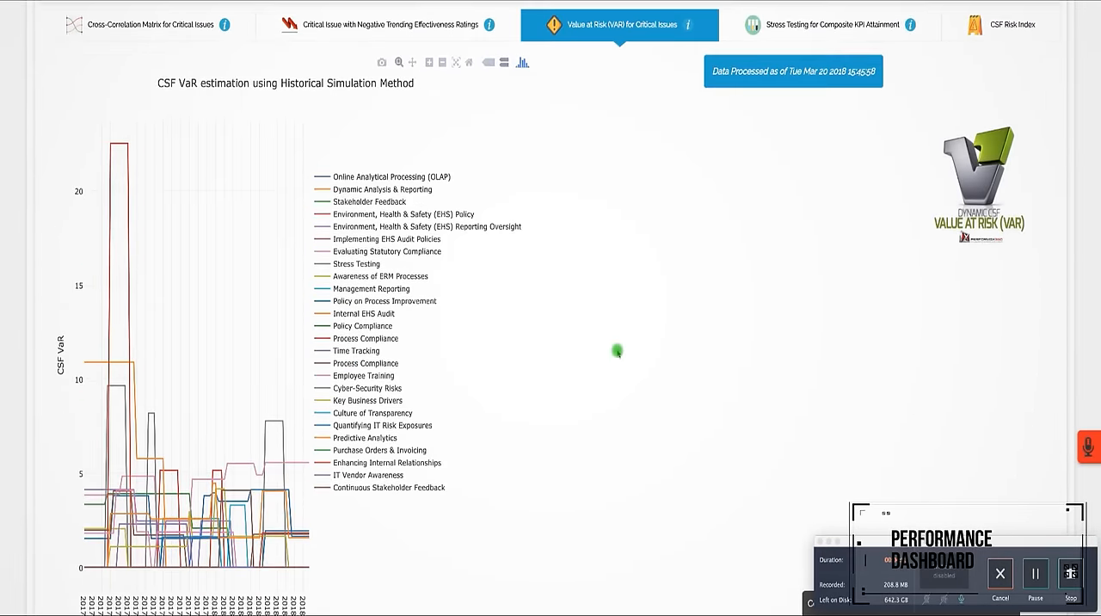
click(826, 24)
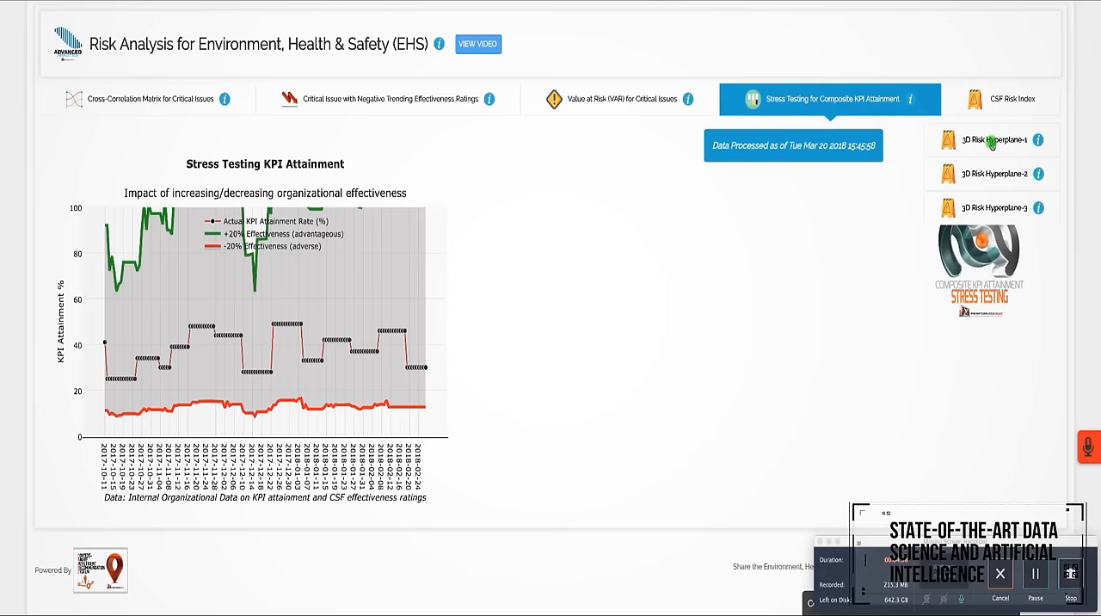
click(1004, 99)
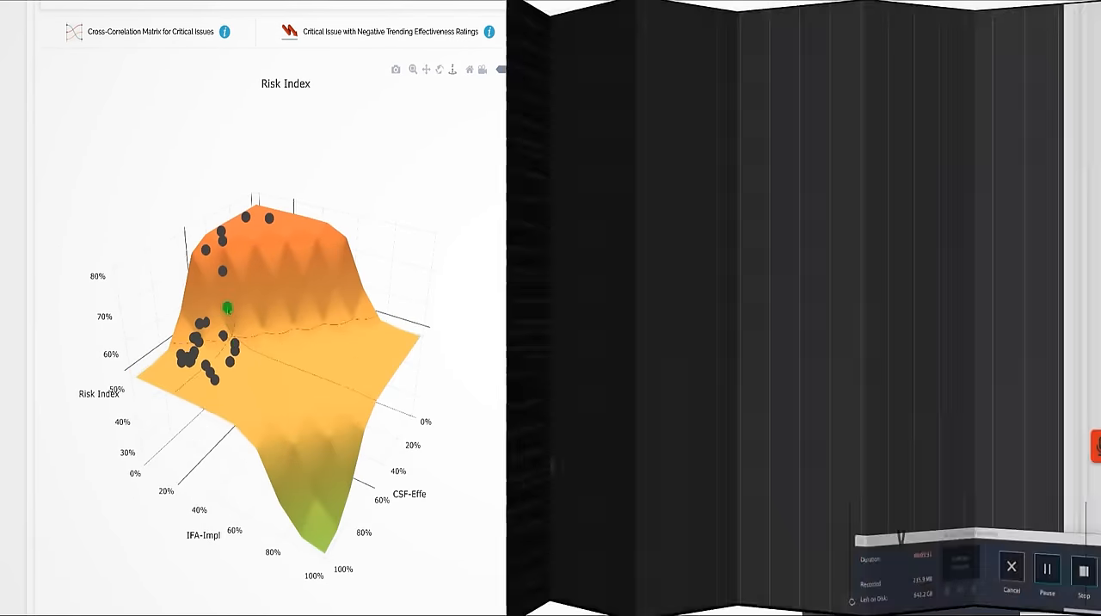
scroll(down, 3)
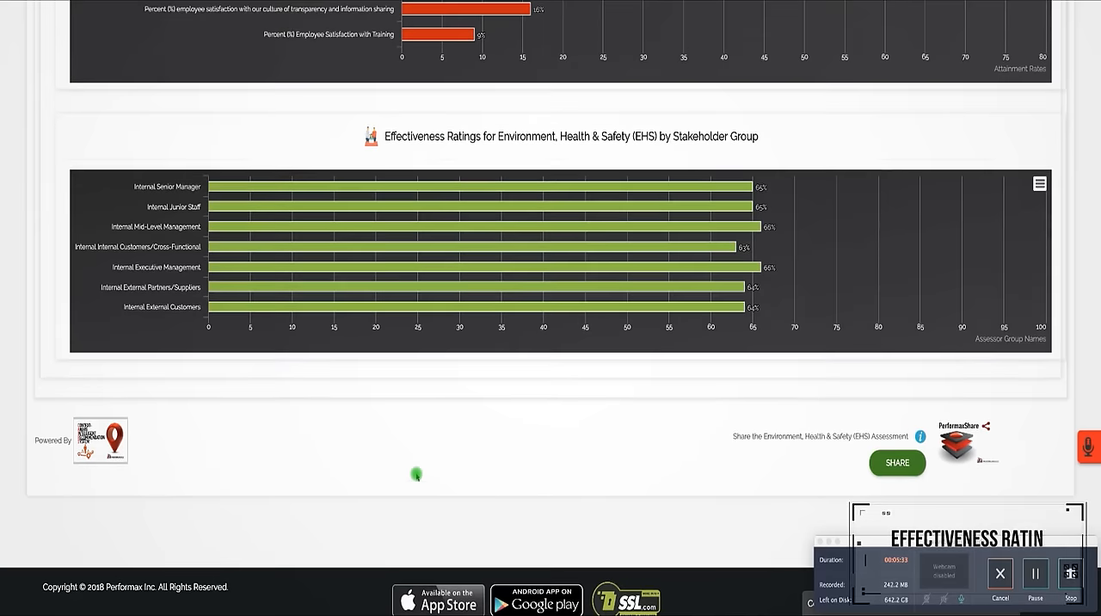
mouse_move(704, 214)
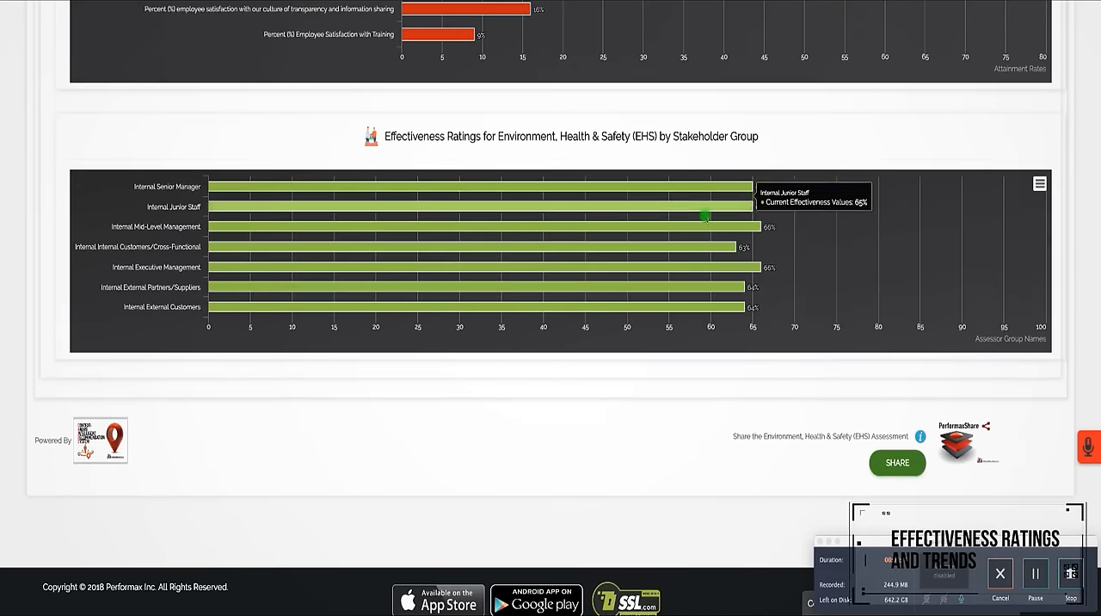
mouse_move(718, 288)
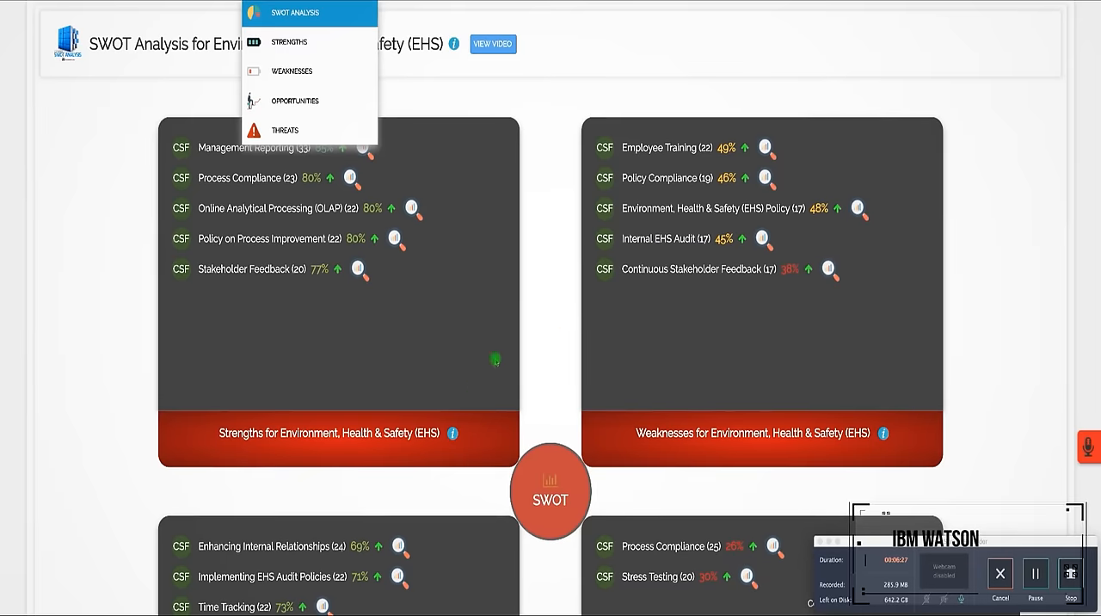
Step: Open the KPI scorecard by perspective, review a KPI's actual-versus-target details, then close them
click(290, 41)
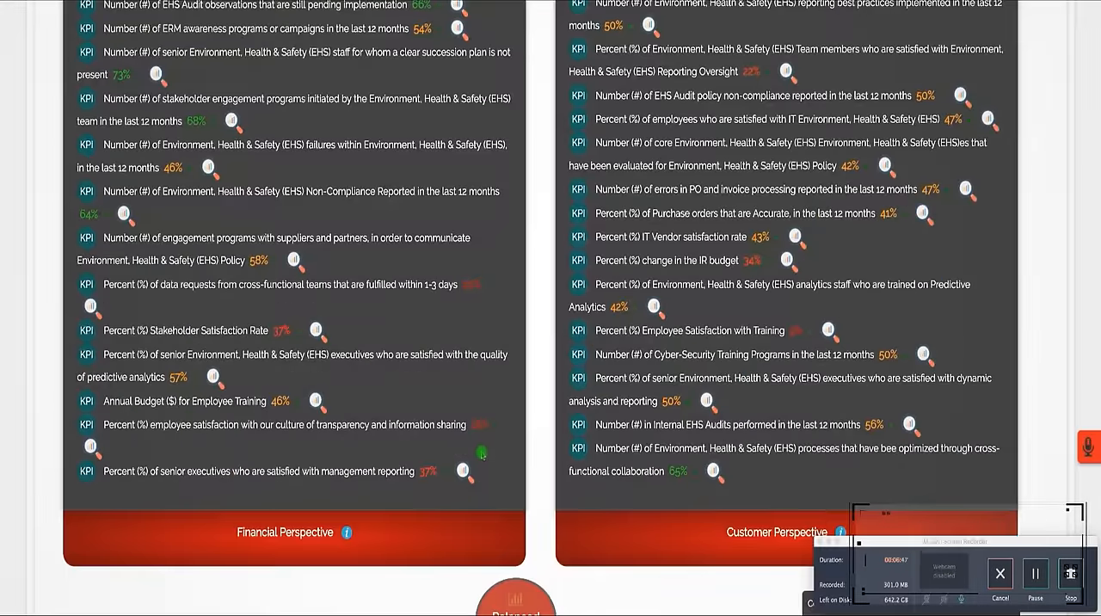
scroll(down, 3)
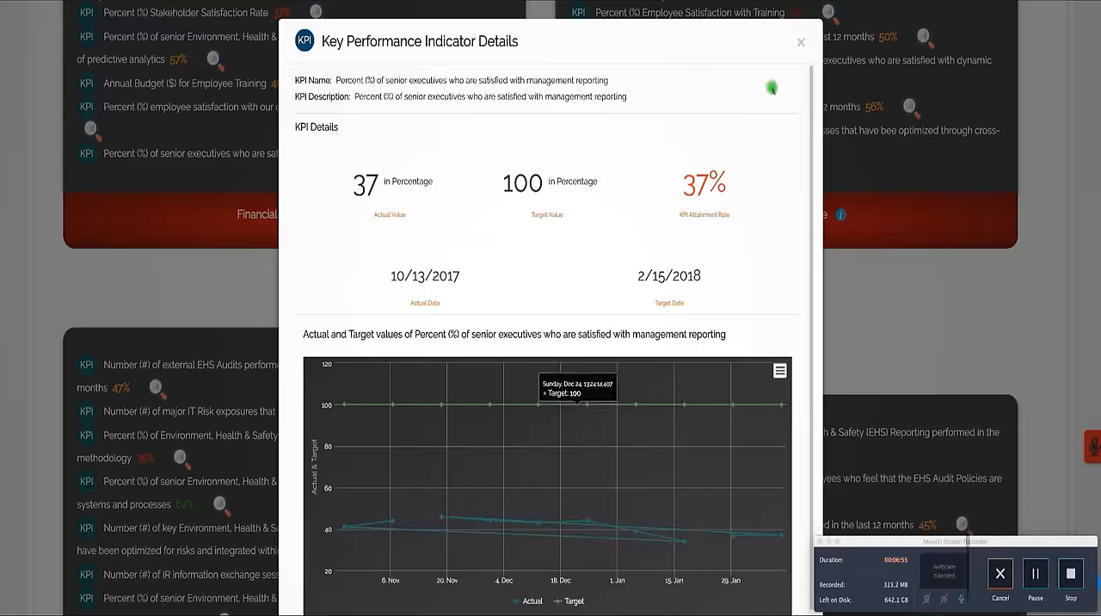
click(799, 42)
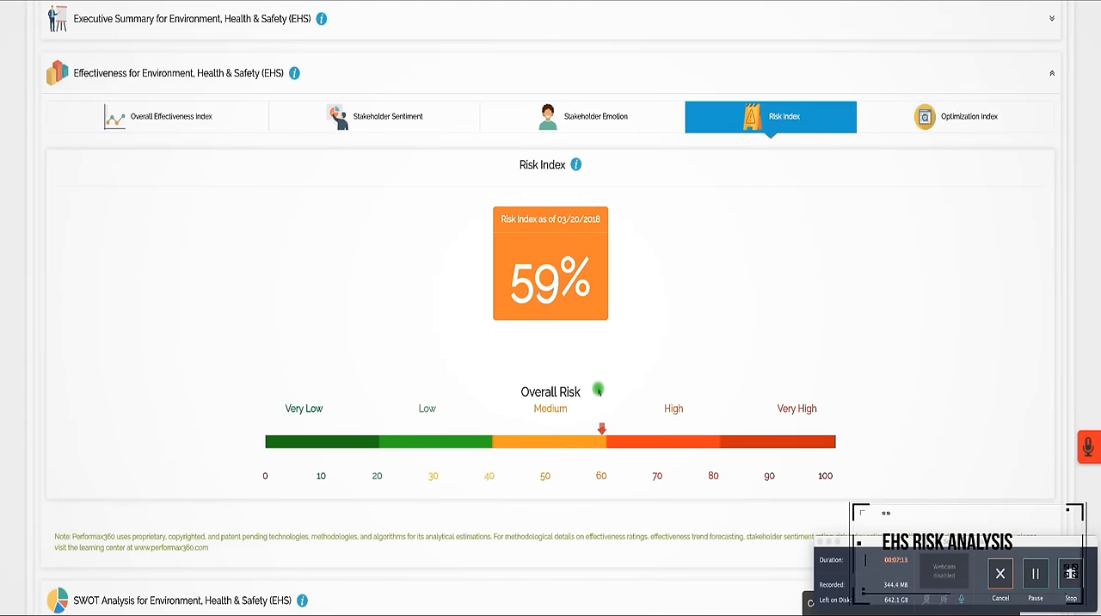
Step: Review the Value at Risk chart, then show stress testing and the 54% EHS Optimization Index
scroll(up, 3)
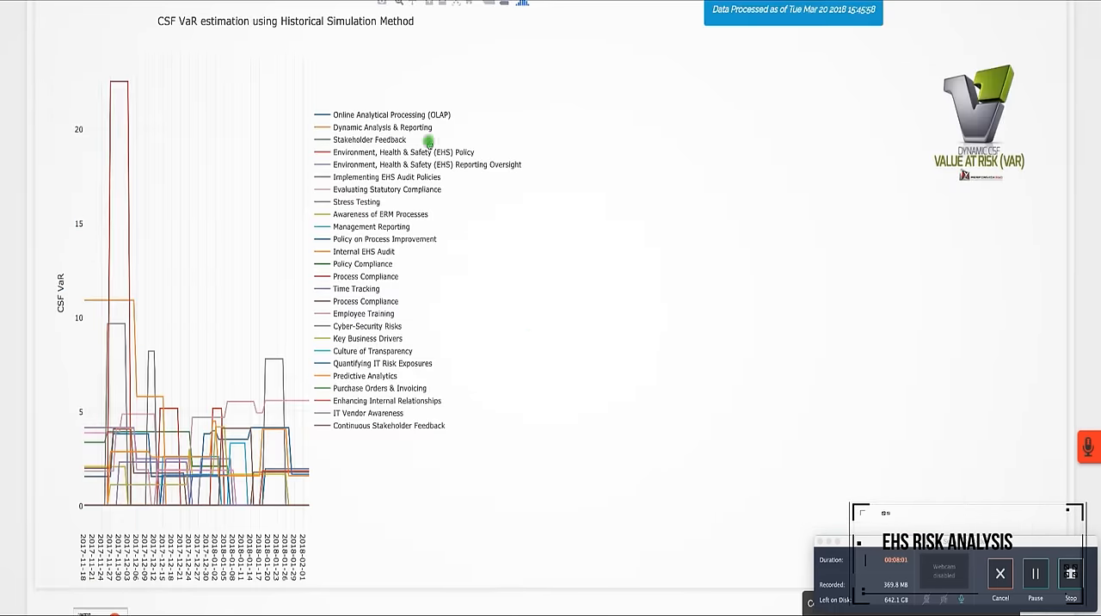
mouse_move(390, 413)
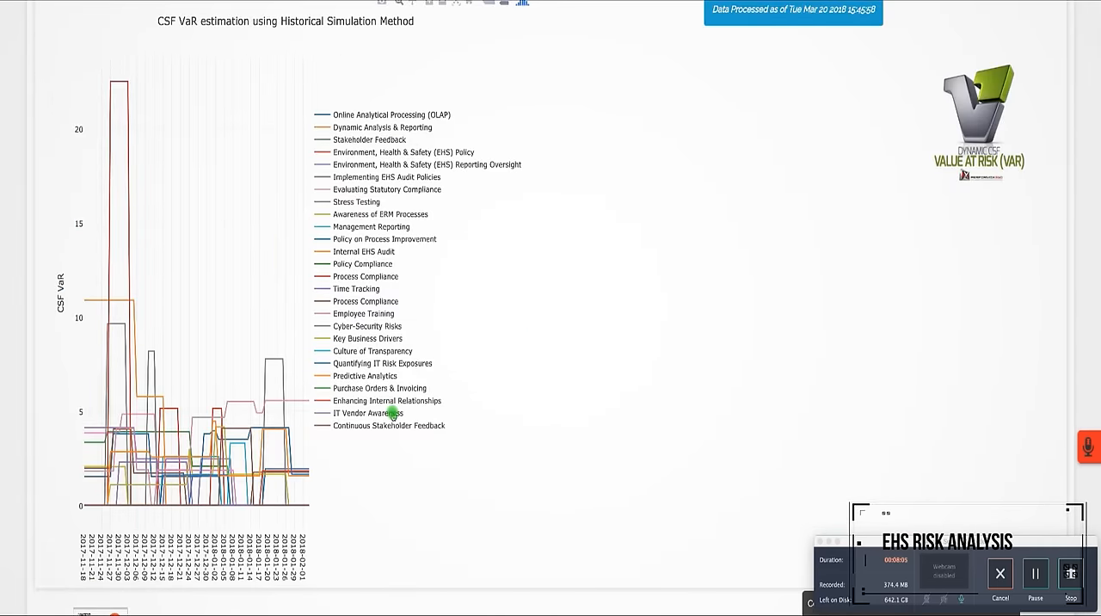
click(830, 70)
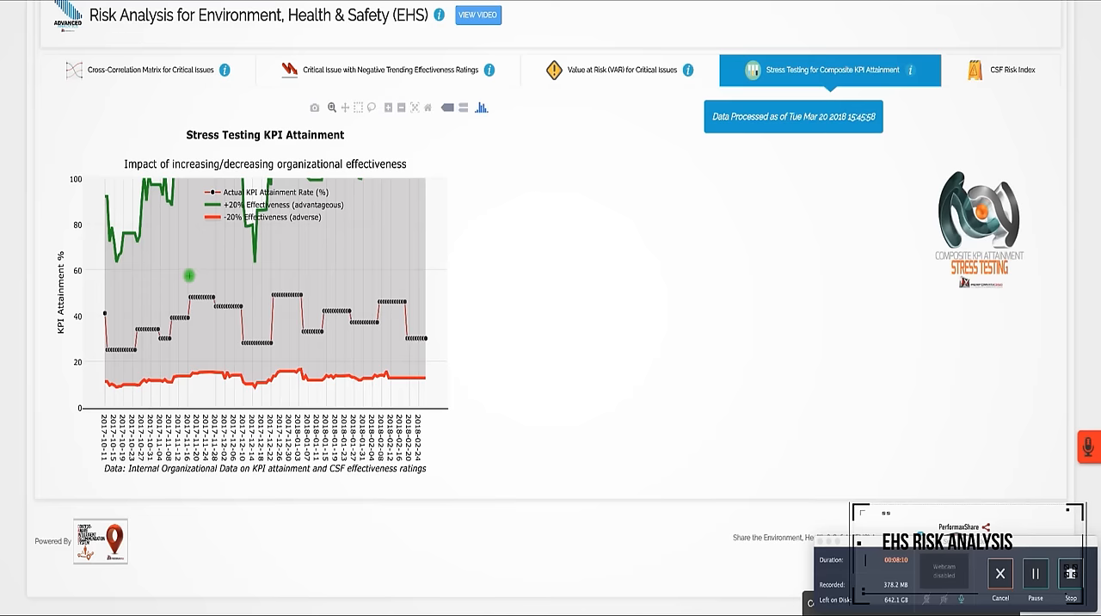
click(147, 70)
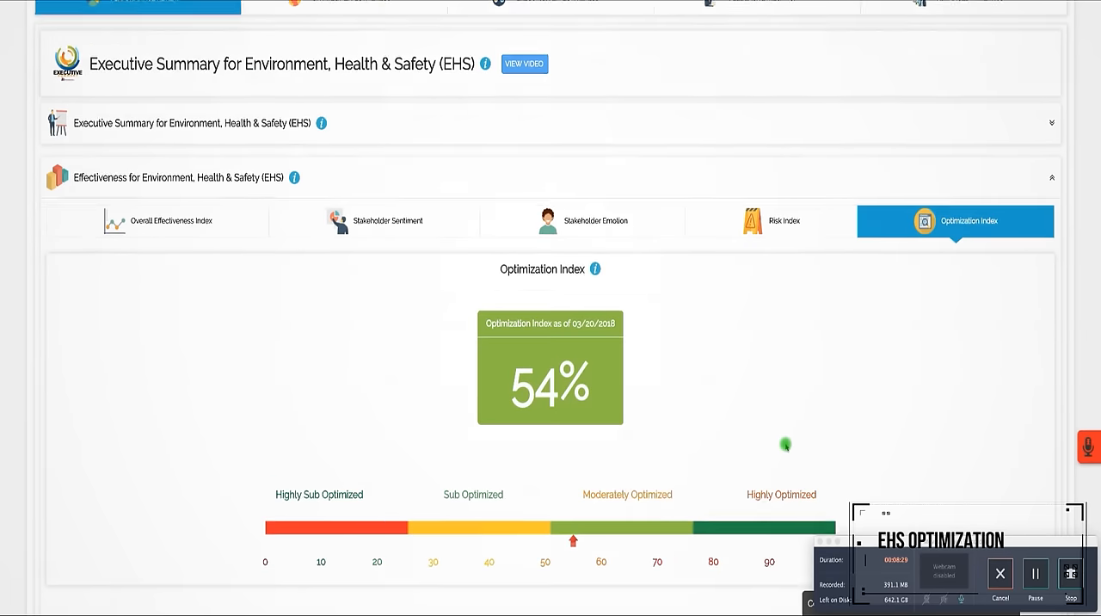
Step: Browse the chart of critical-issue effort distribution against importance ratings for each EHS issue
scroll(down, 3)
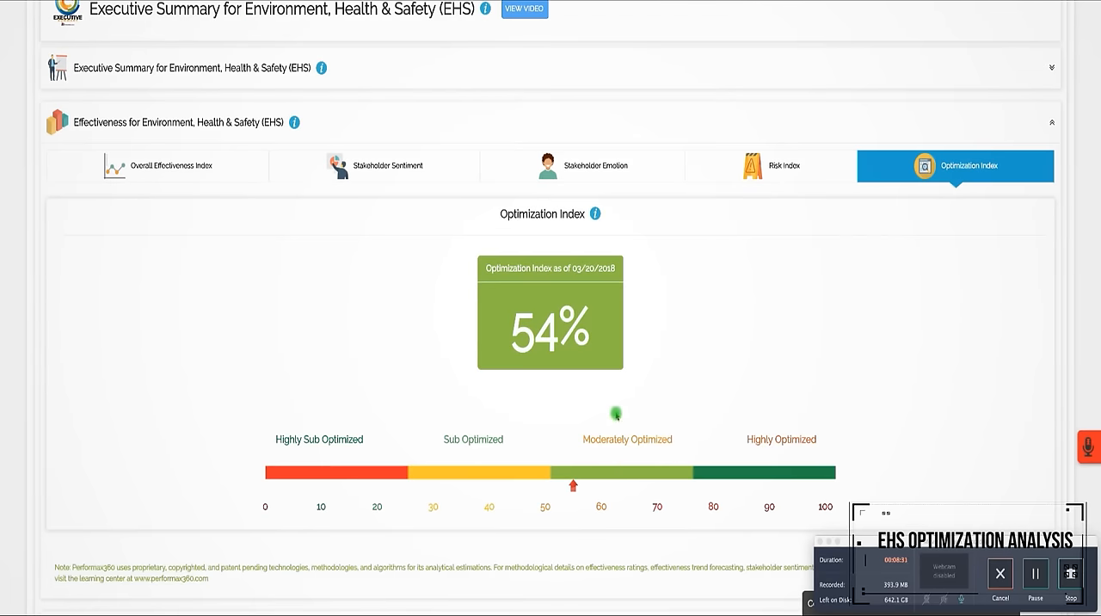
mouse_move(490, 187)
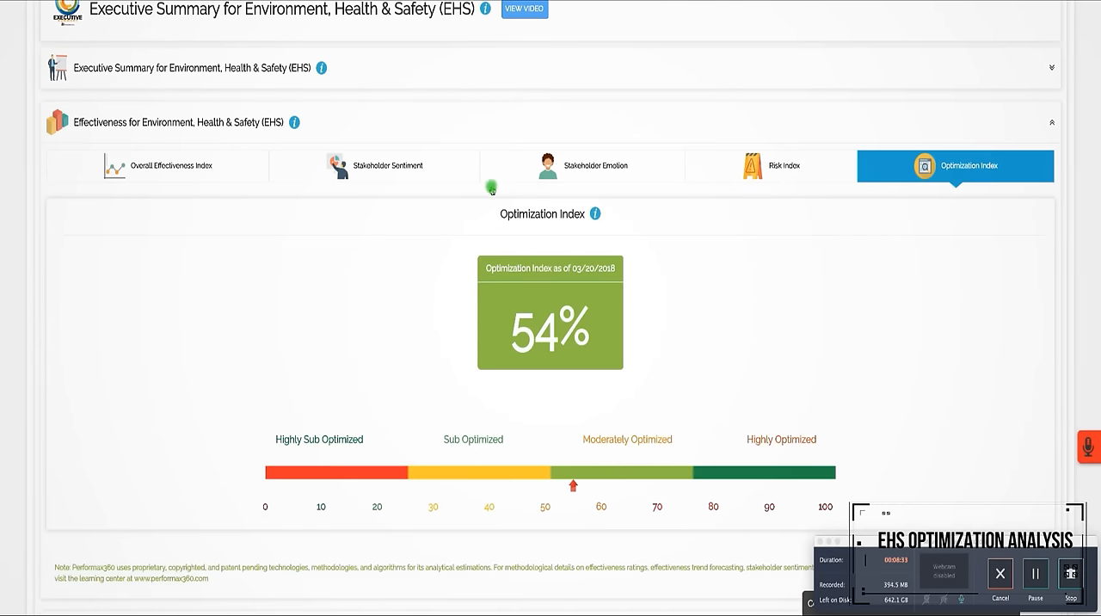
scroll(up, 3)
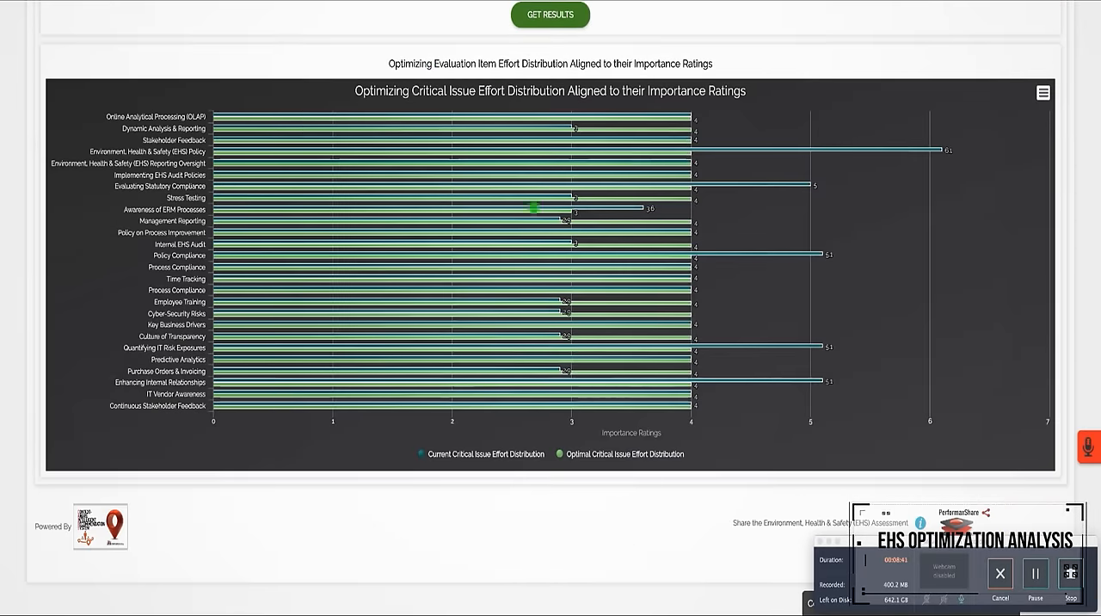
mouse_move(412, 303)
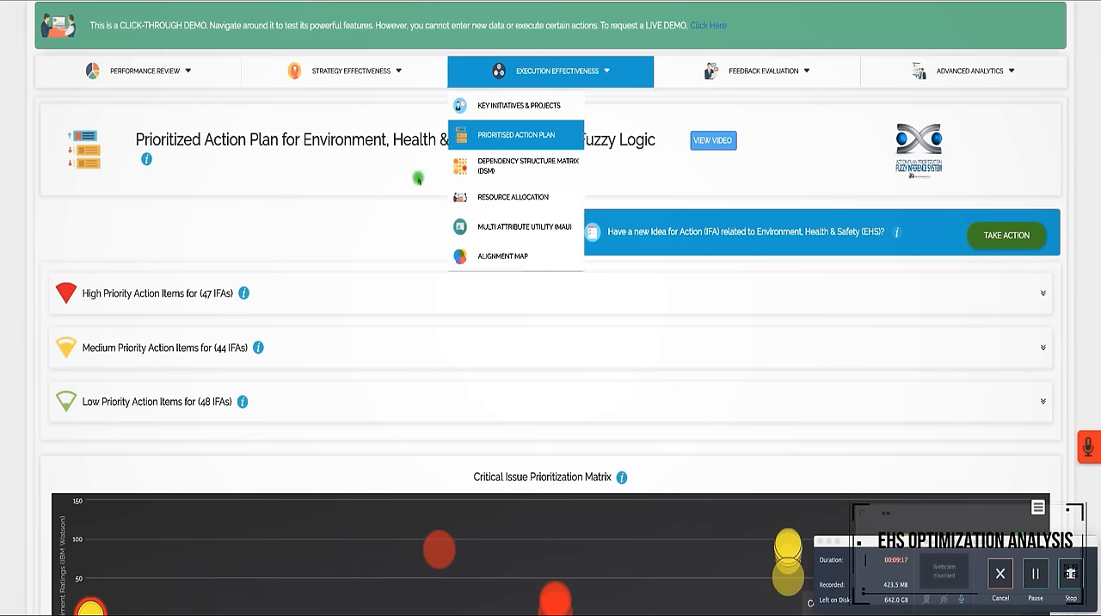
Step: Scroll past the 90-day neural network CSF forecasts and open the Feedback Evaluation menu
scroll(down, 3)
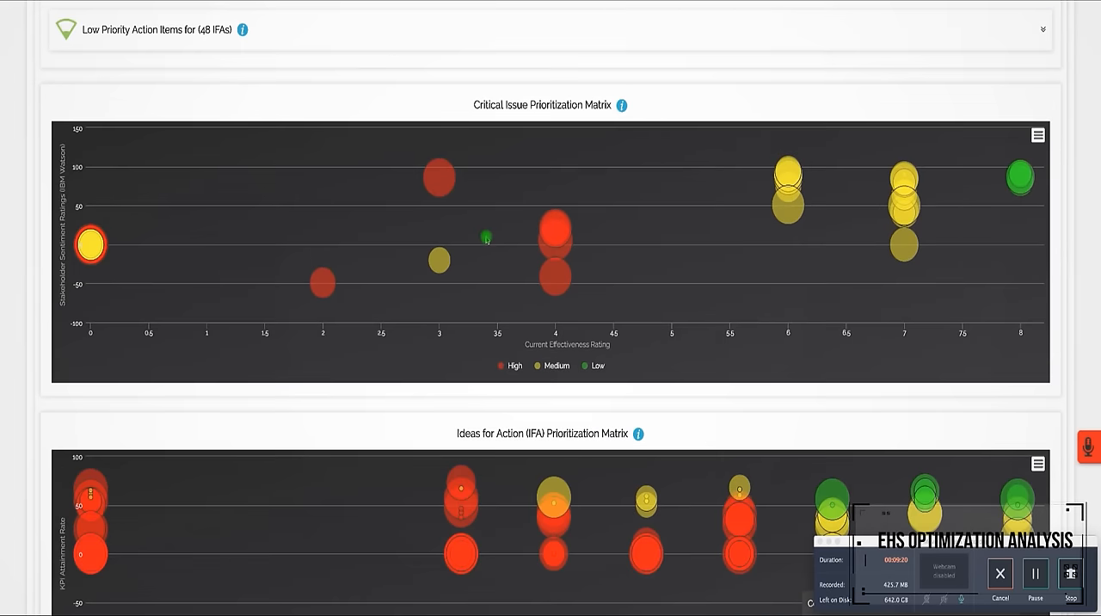
scroll(down, 3)
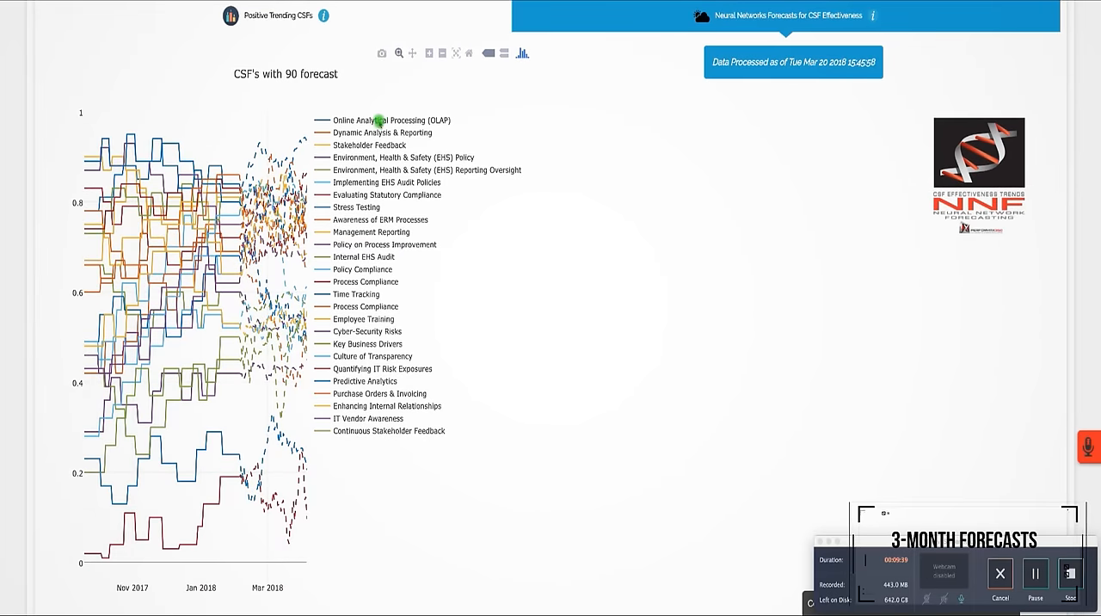
click(390, 120)
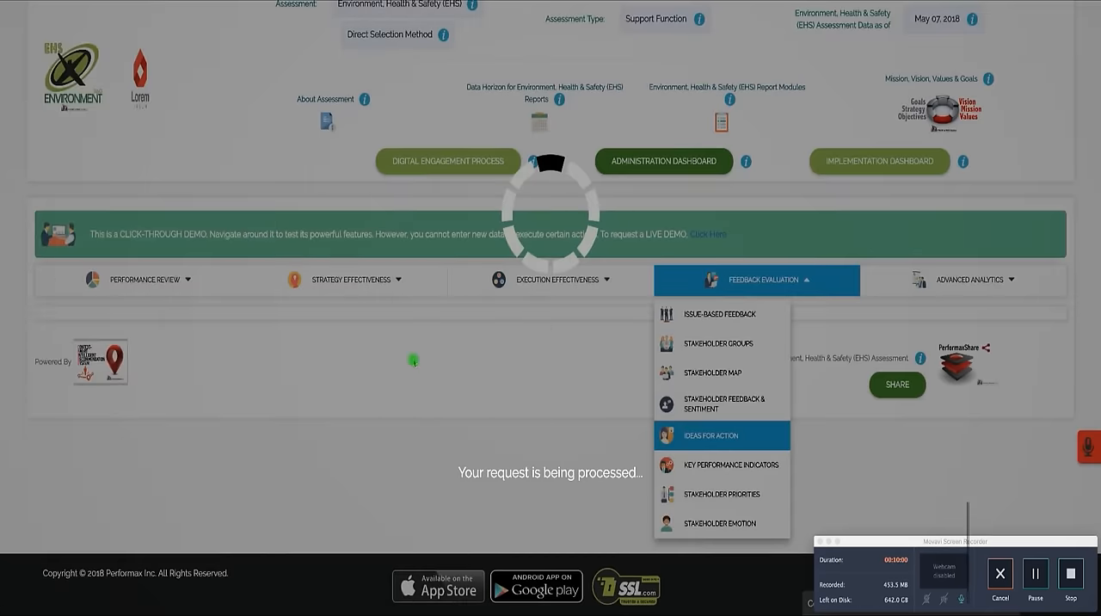
Step: Open the Ideas for Action page and browse its list of ideas
click(710, 435)
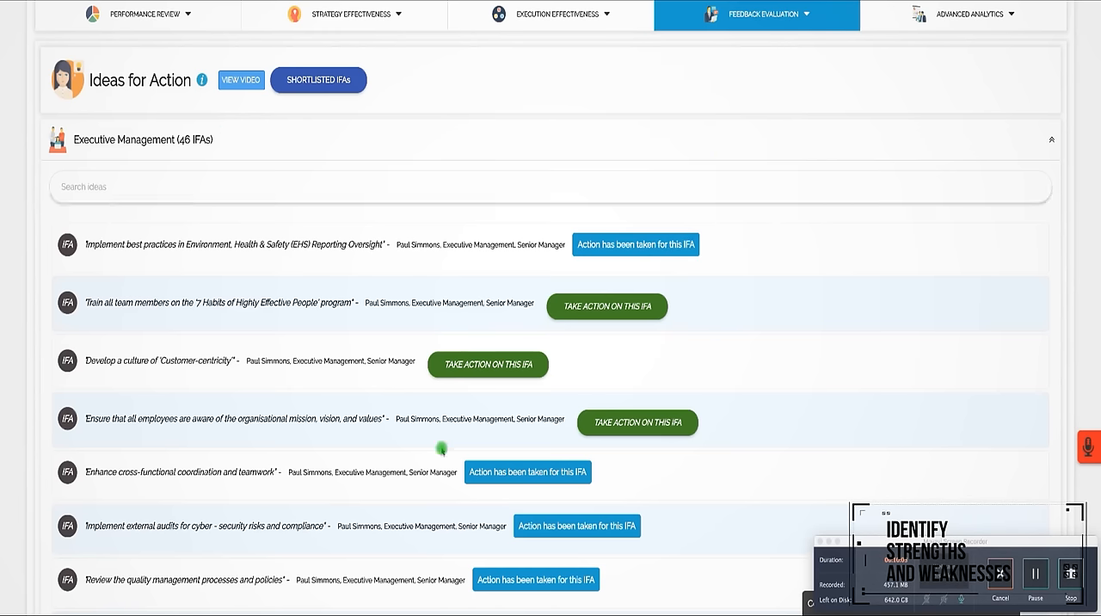
scroll(down, 3)
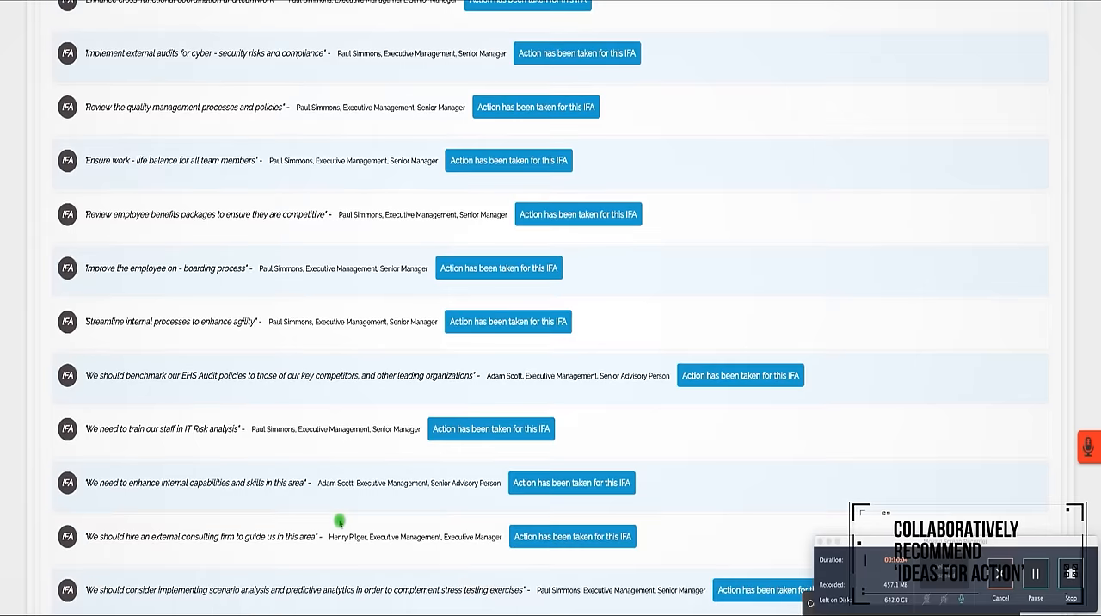
scroll(up, 3)
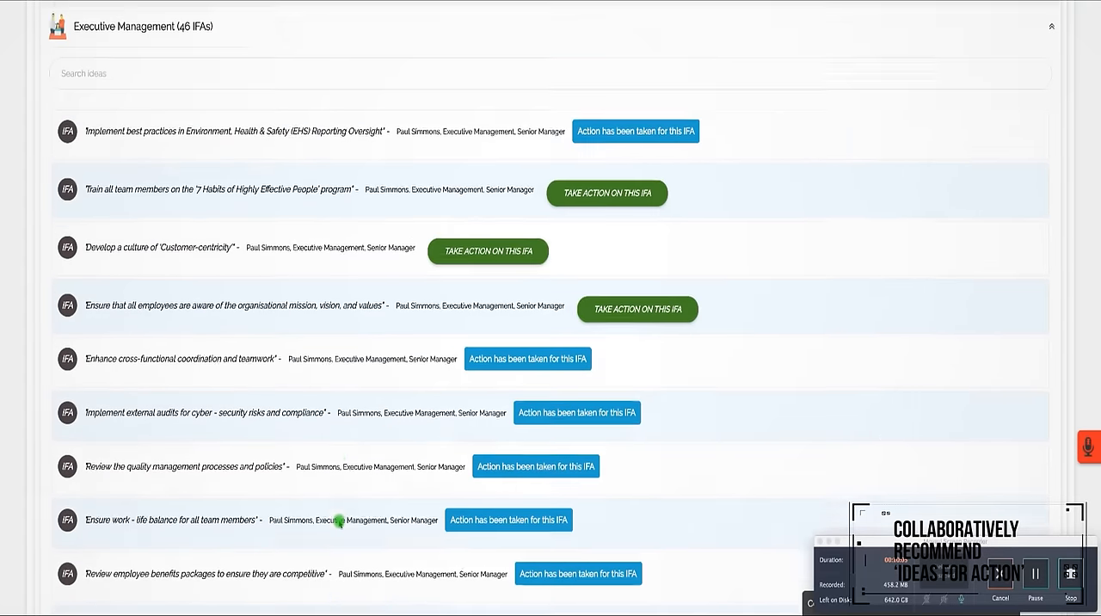
scroll(up, 3)
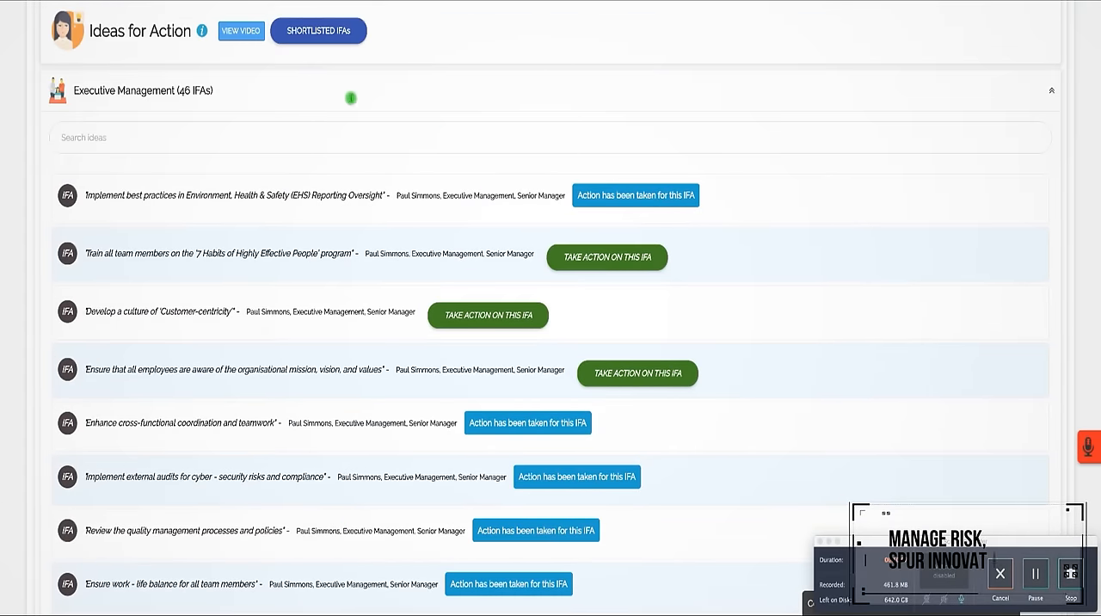
scroll(up, 3)
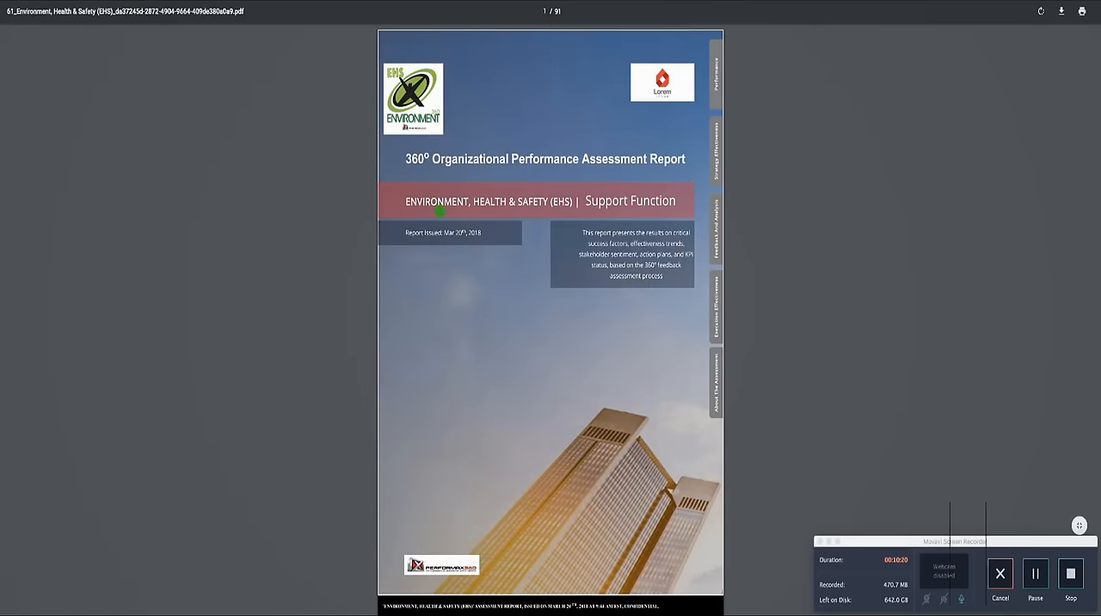
Step: Scroll through the 91-page EHS 360° Organizational Performance Assessment Report PDF
scroll(down, 3)
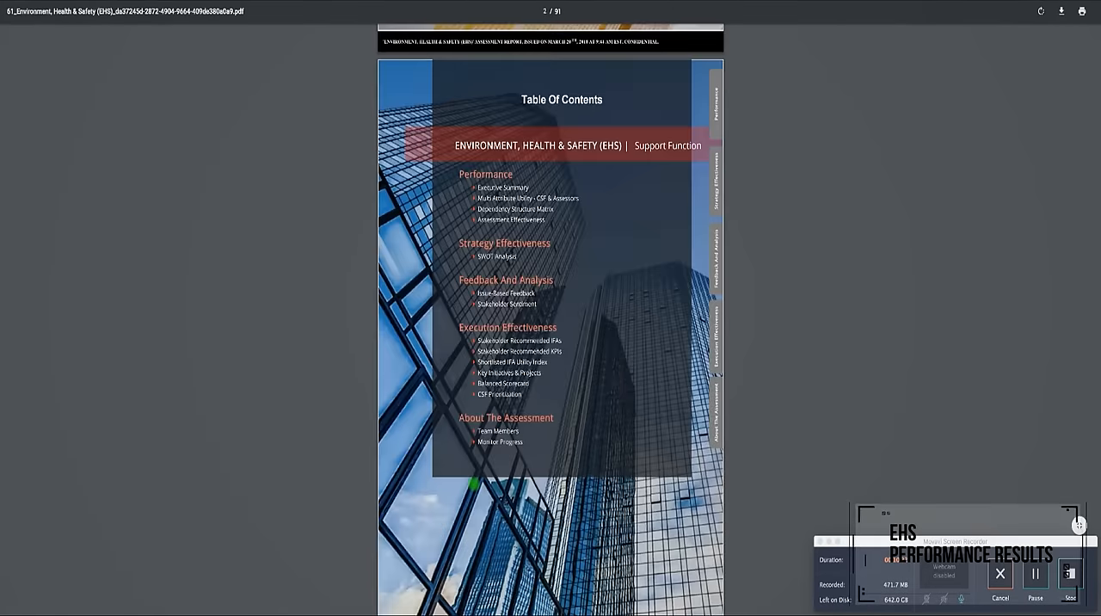
scroll(down, 3)
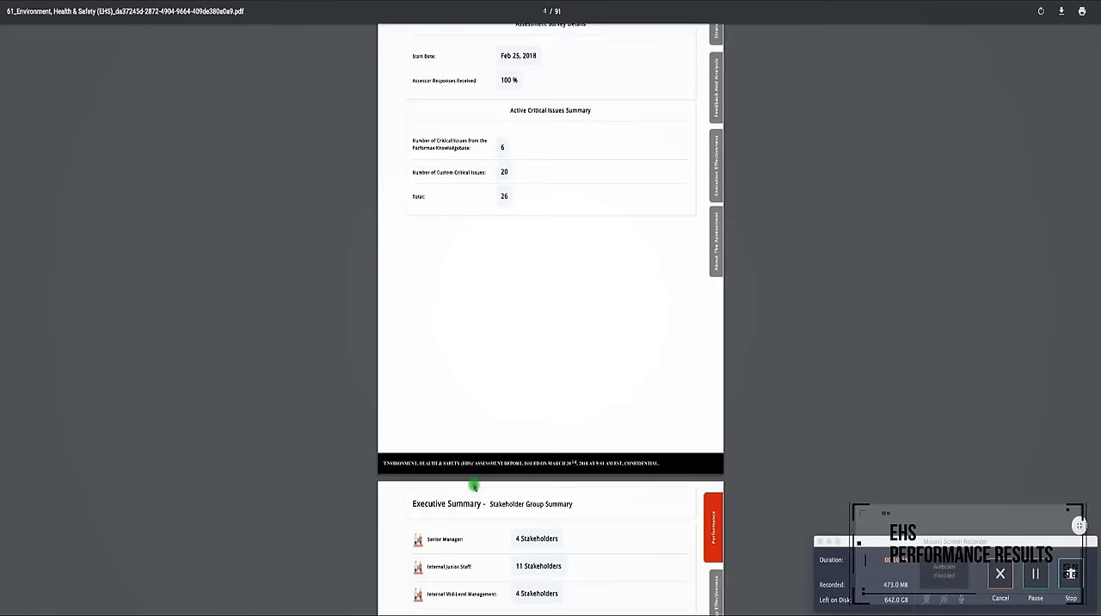
scroll(down, 3)
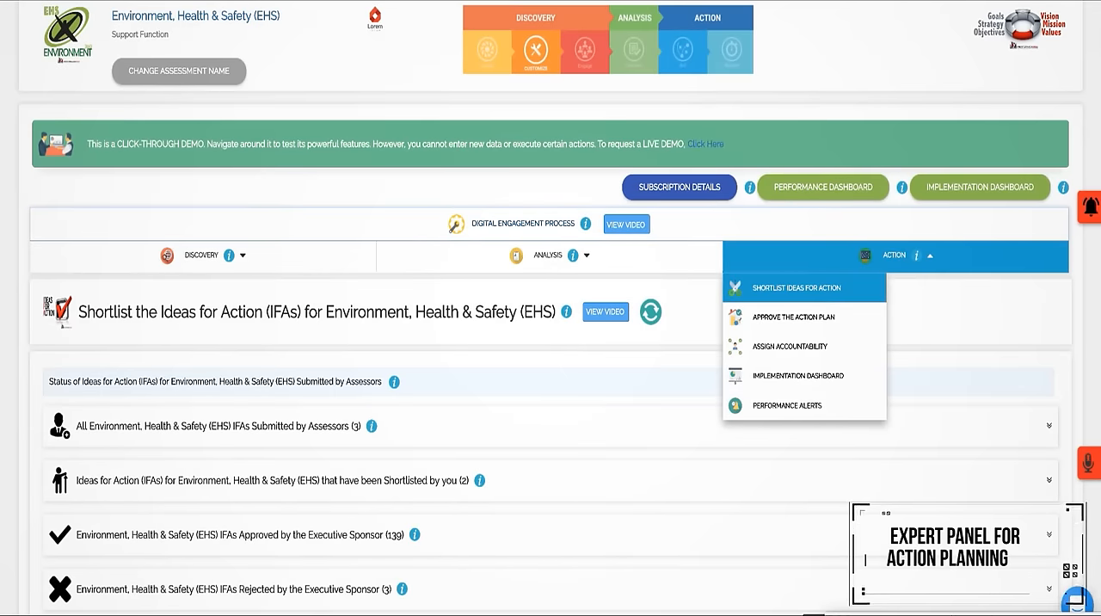
Step: Scroll to the expert-panel shortlist and show a shortlisted idea's priority choices
scroll(down, 3)
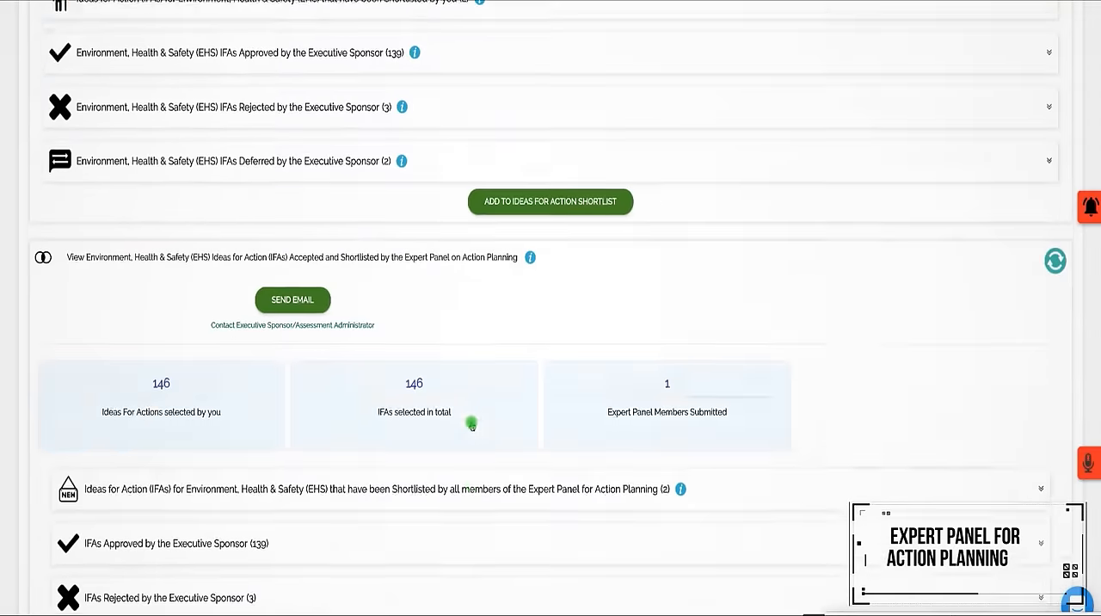
scroll(down, 3)
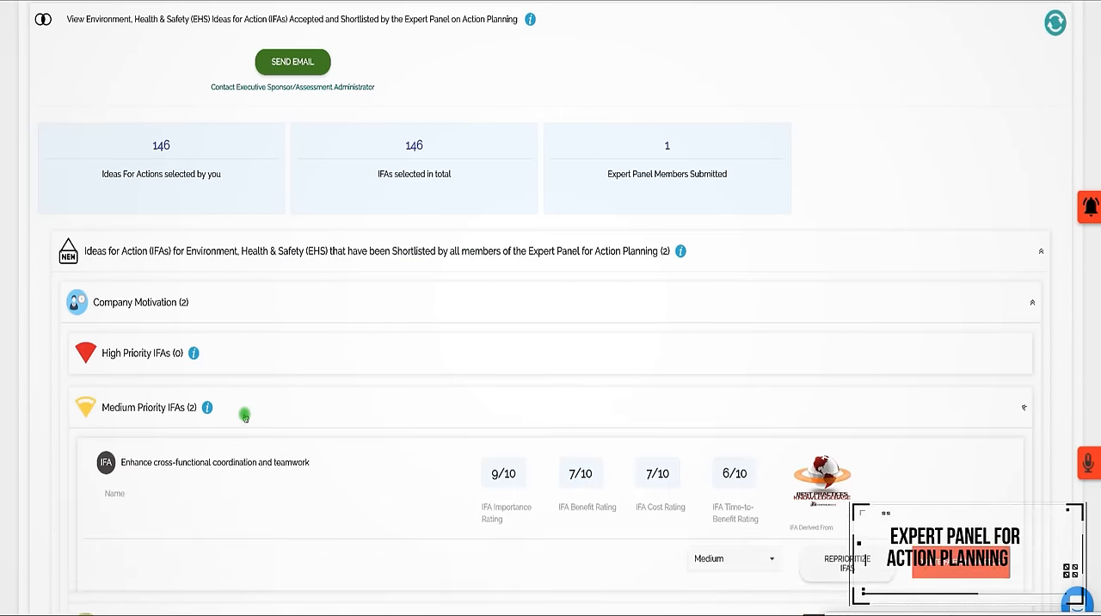
click(734, 558)
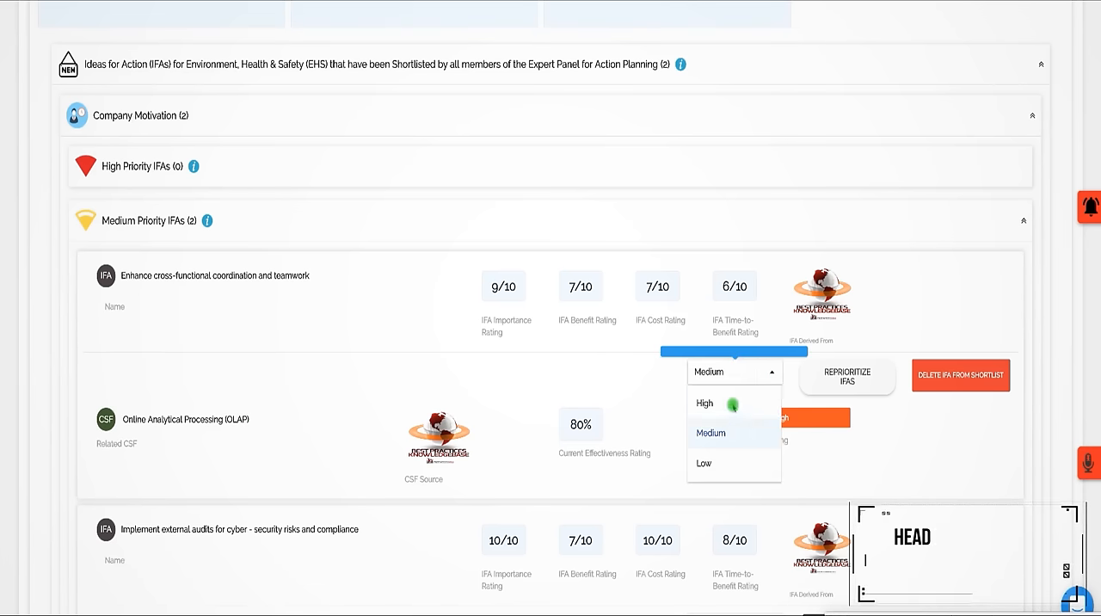
mouse_move(915, 441)
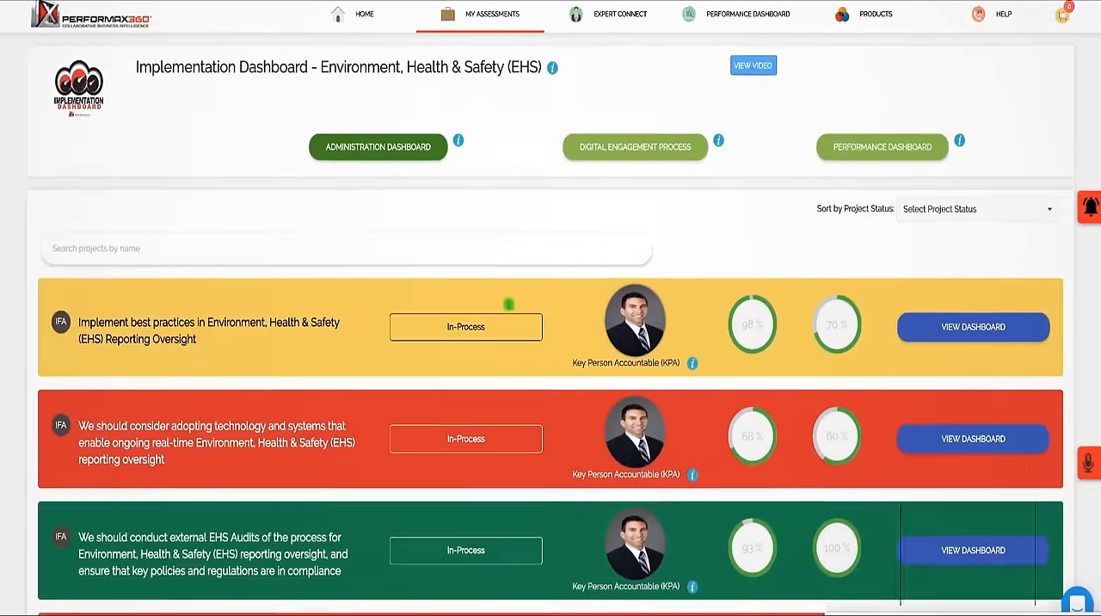
Step: Sort the EHS implementation projects by status to show only Not Started Yet
scroll(down, 3)
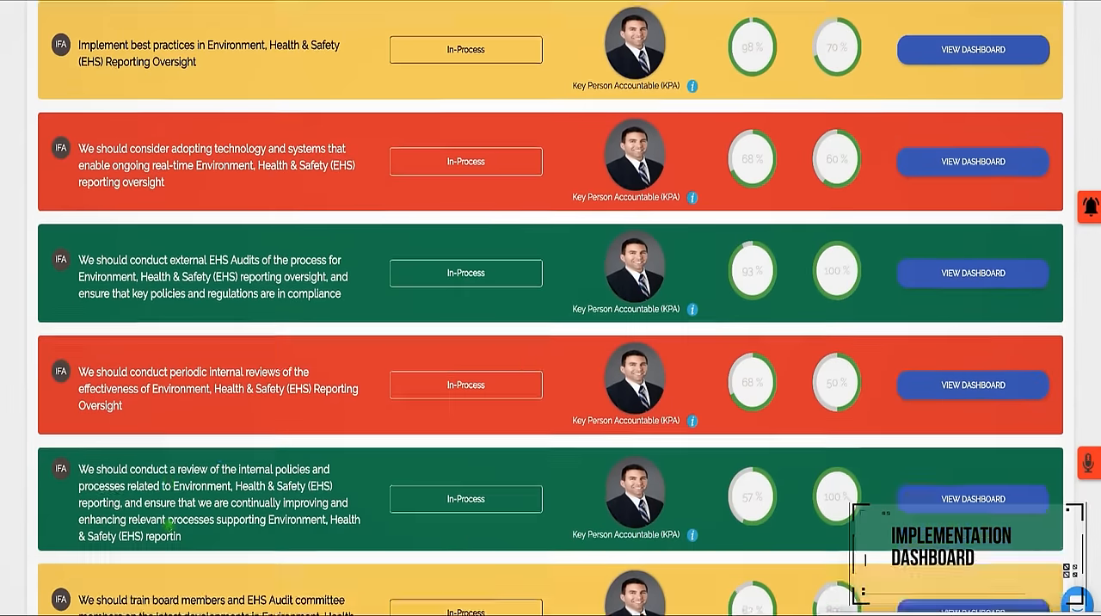
scroll(up, 3)
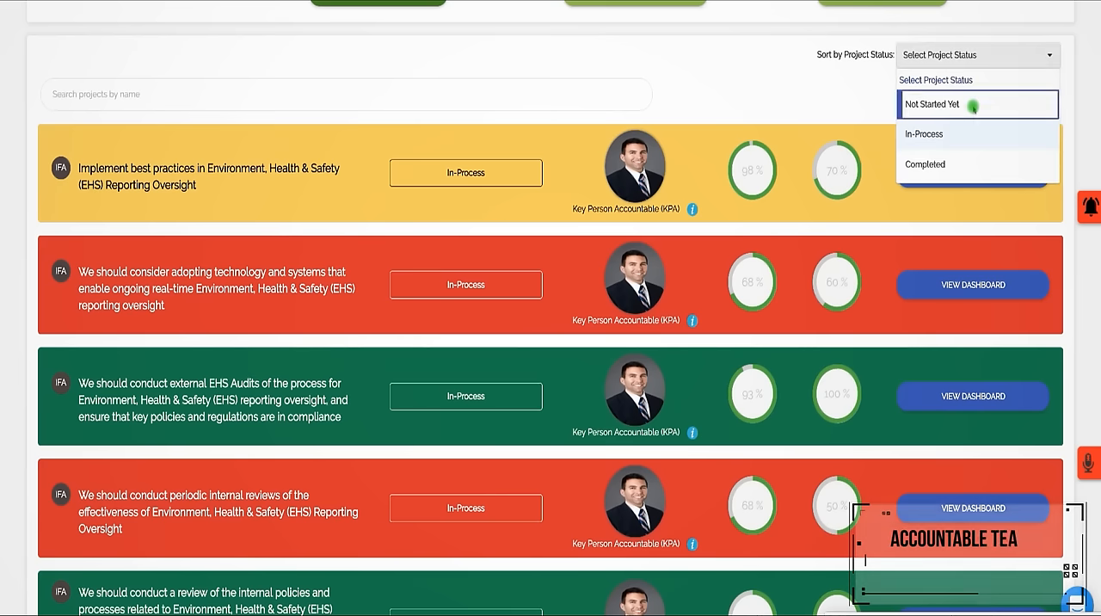
click(932, 103)
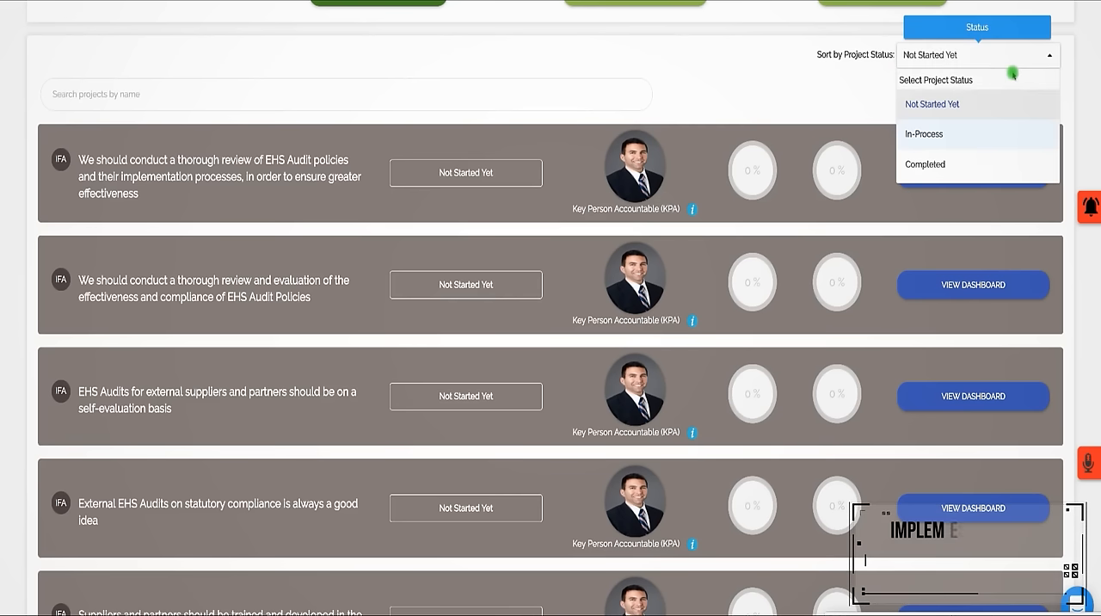
click(924, 133)
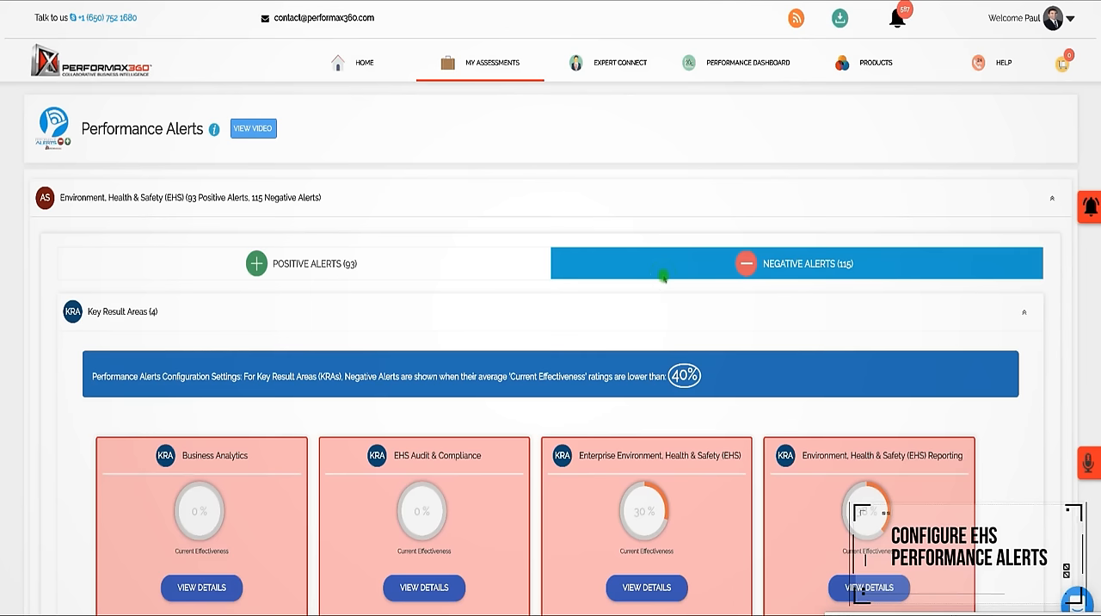
mouse_move(368, 359)
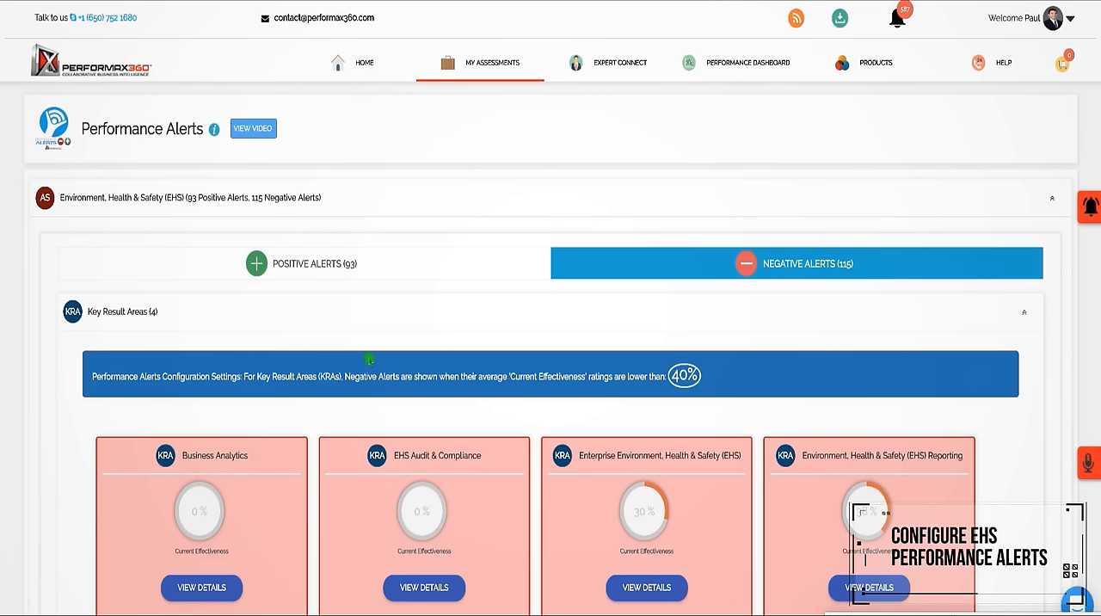
Step: Scroll through the EHS Performance Alerts configuration to reach the Save button
scroll(down, 3)
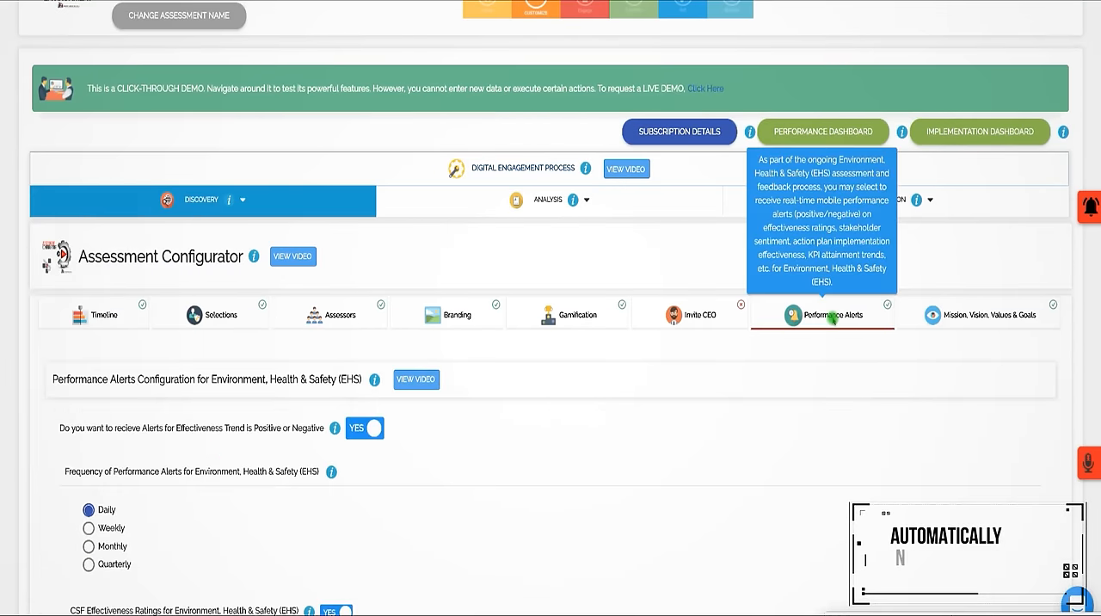
scroll(down, 3)
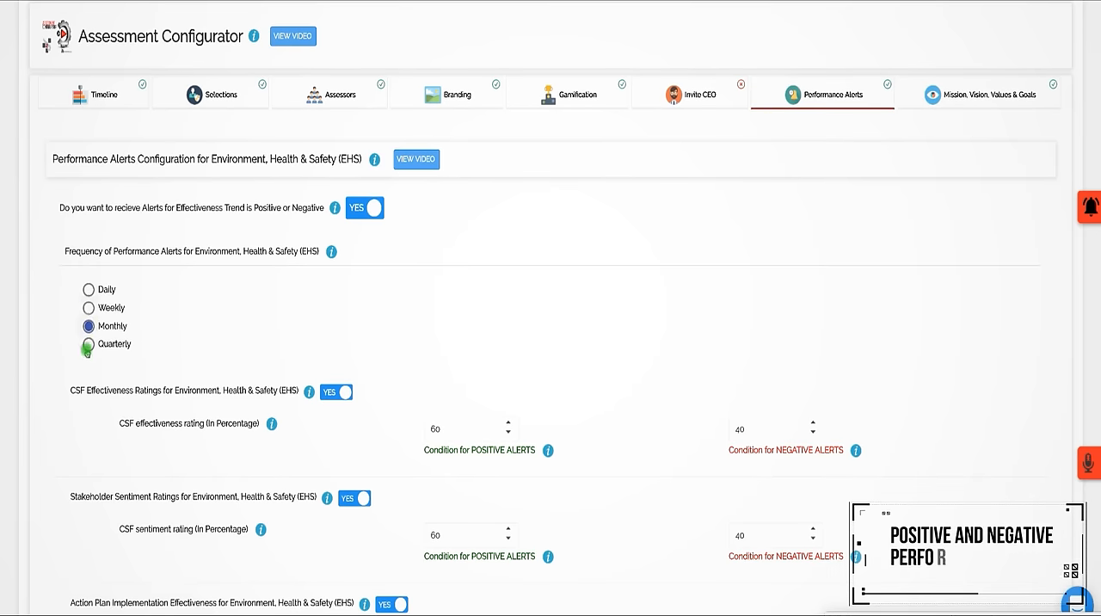
scroll(down, 3)
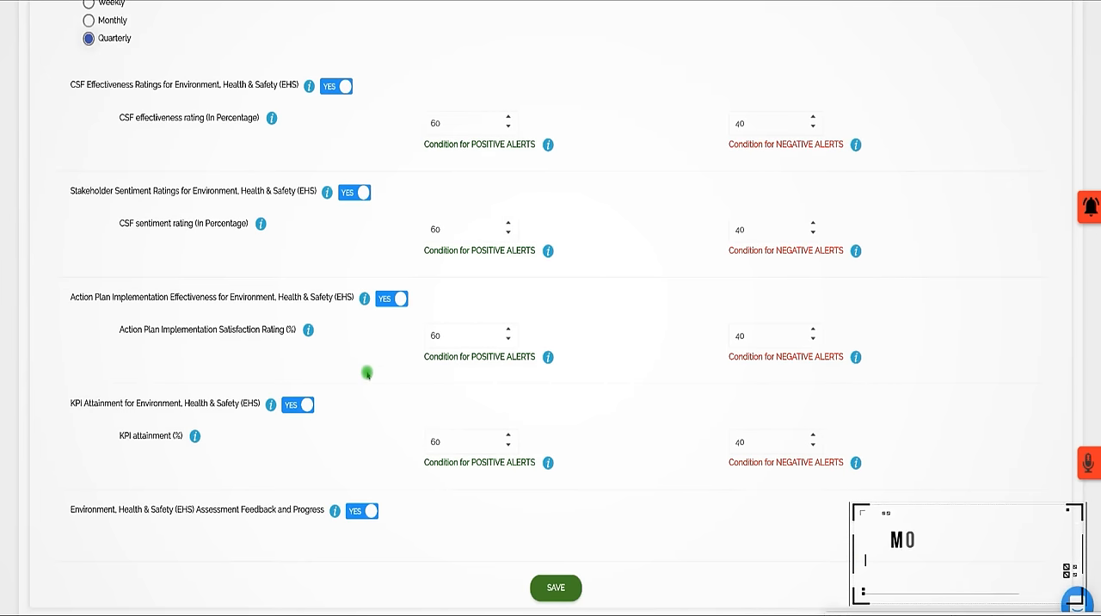
scroll(up, 3)
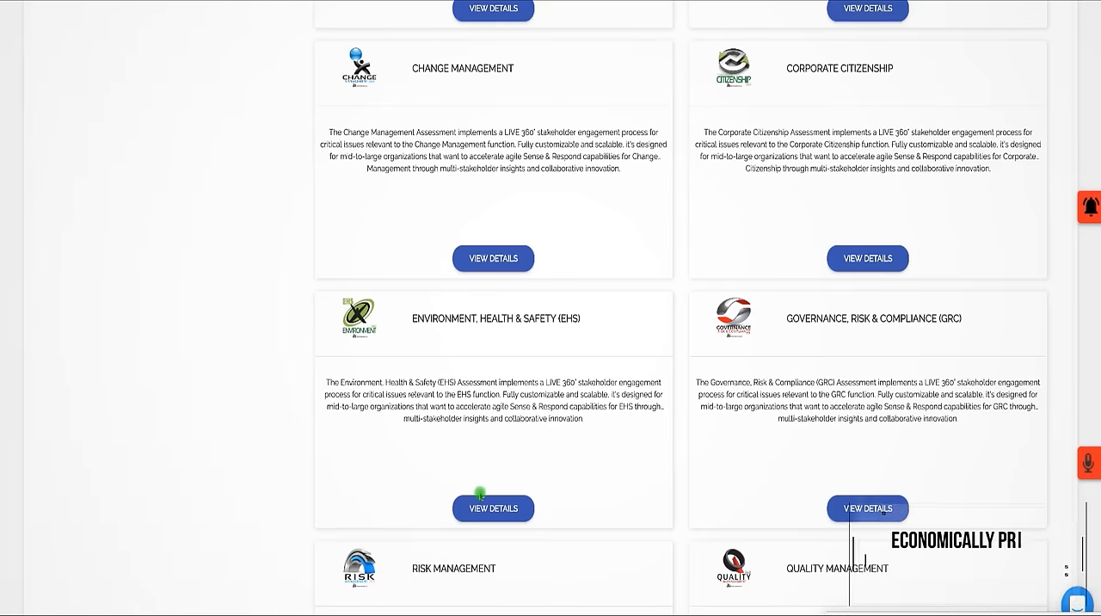
Step: Open the EHS product details, scroll through its pricing plans, and view the timeline
click(492, 508)
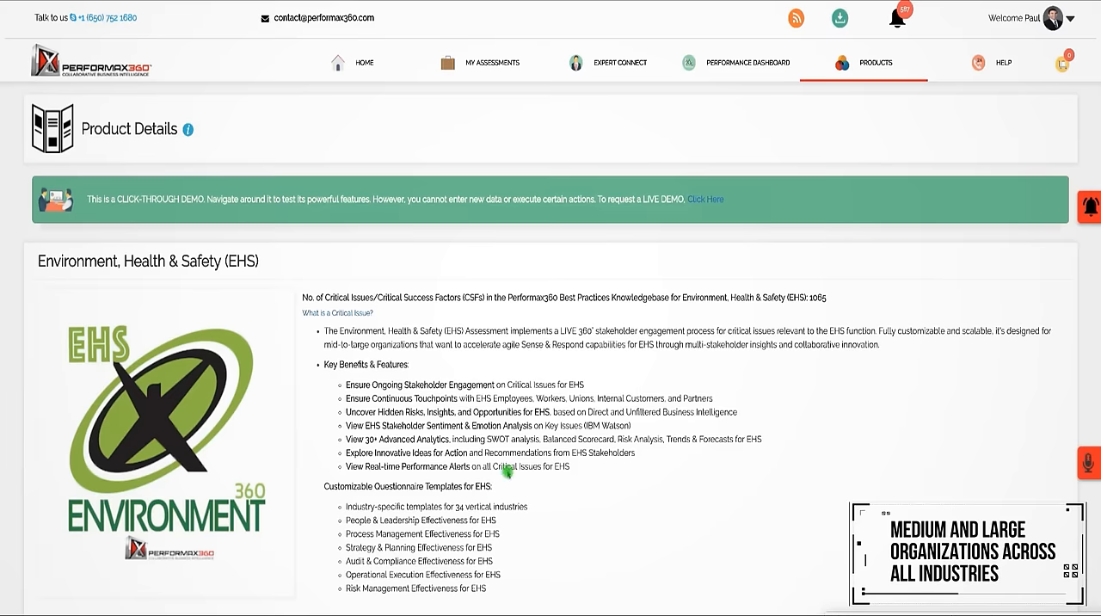
scroll(down, 3)
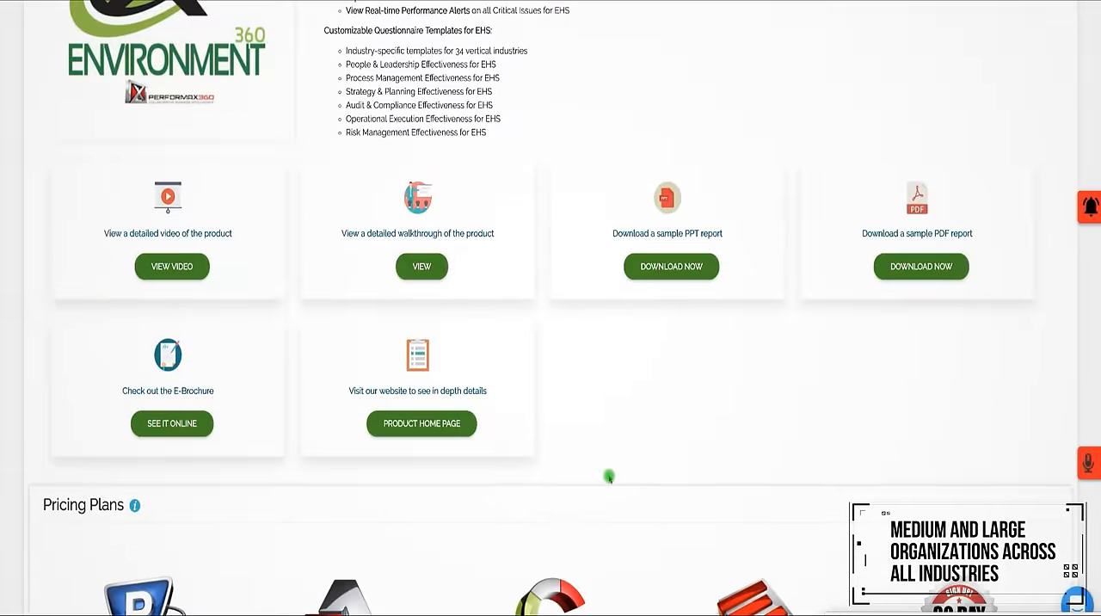
scroll(down, 3)
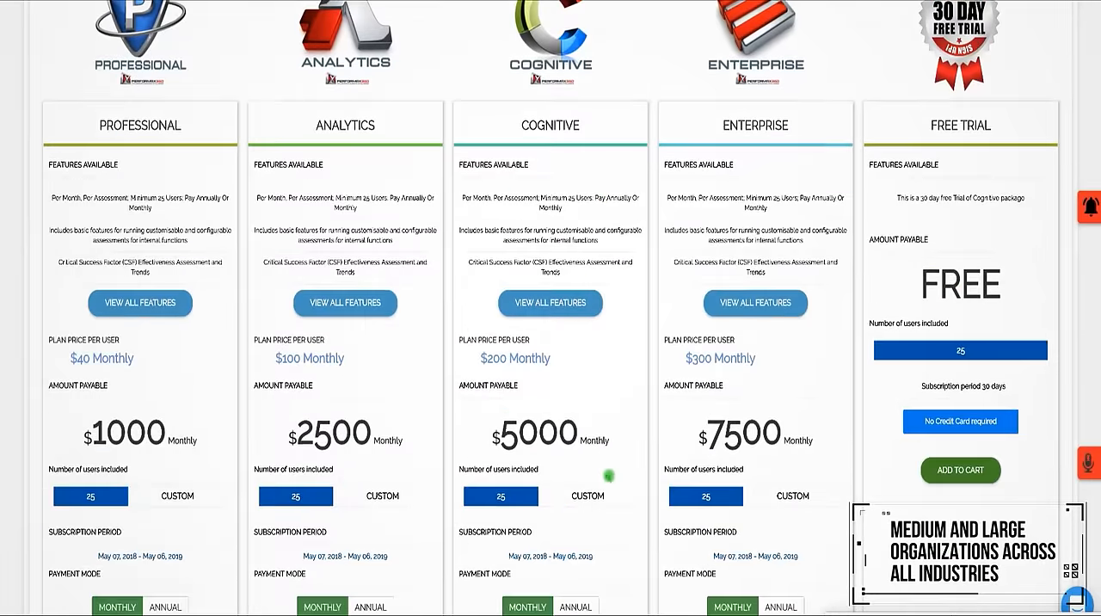
scroll(down, 3)
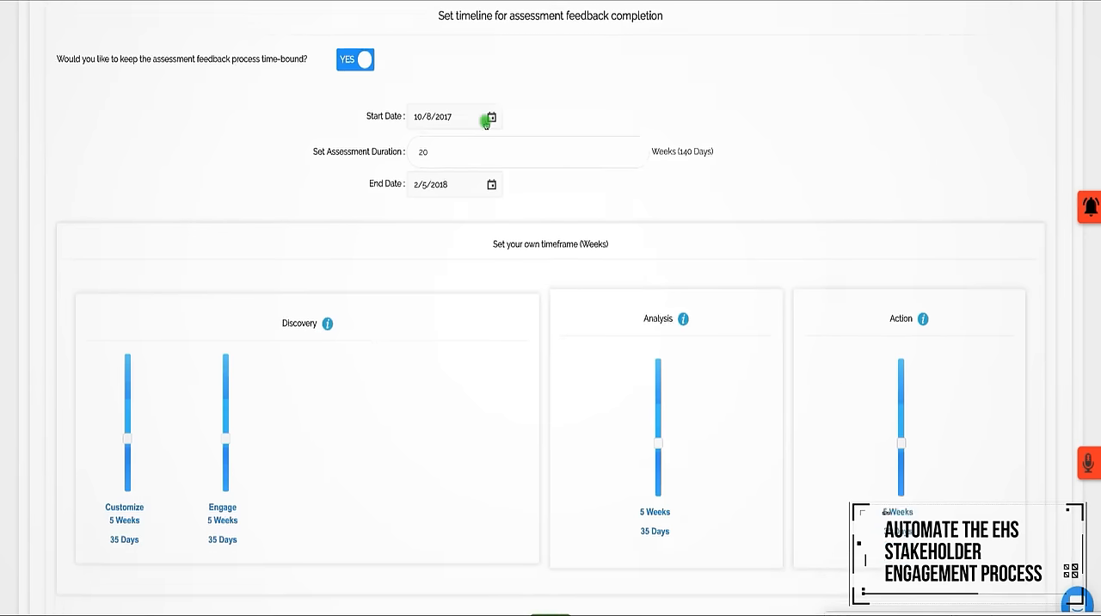
click(491, 116)
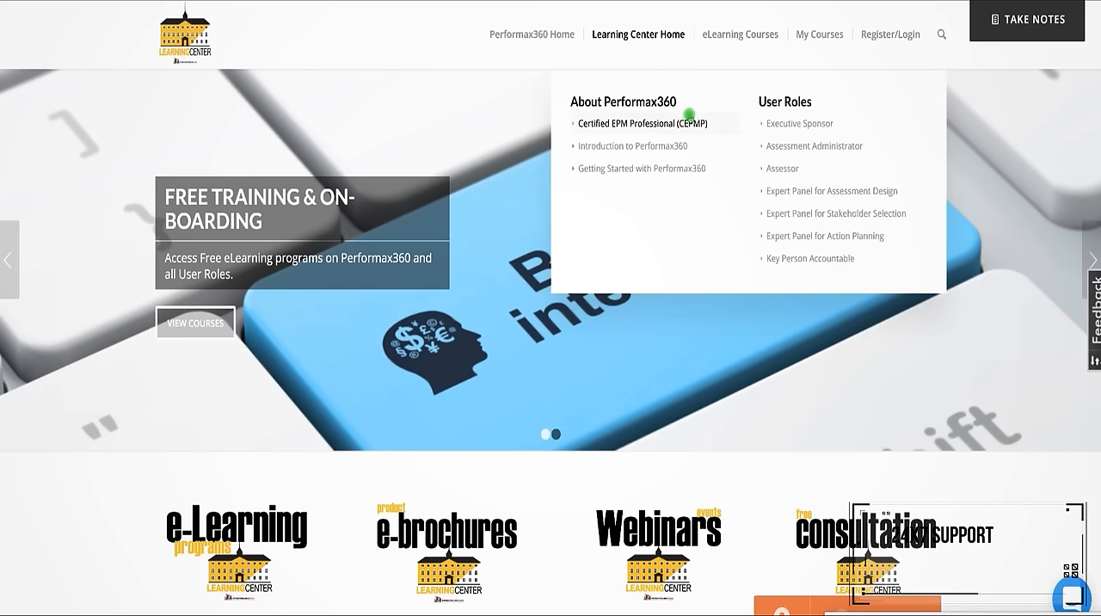
mouse_move(798, 123)
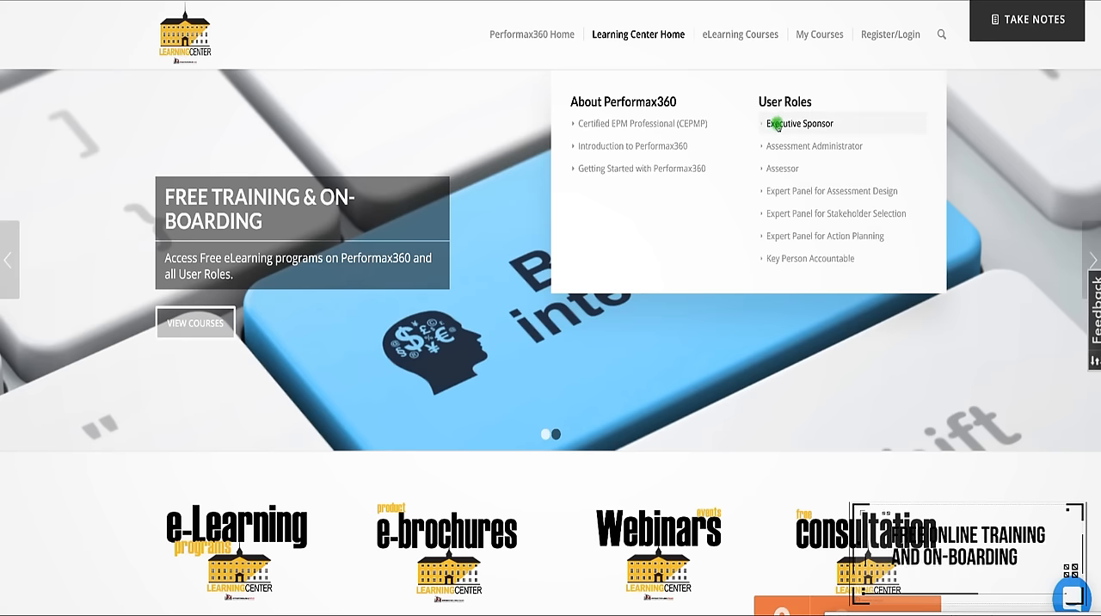
Step: Open the Executive Sponsor course under User Roles and view its seven lessons and video
click(798, 123)
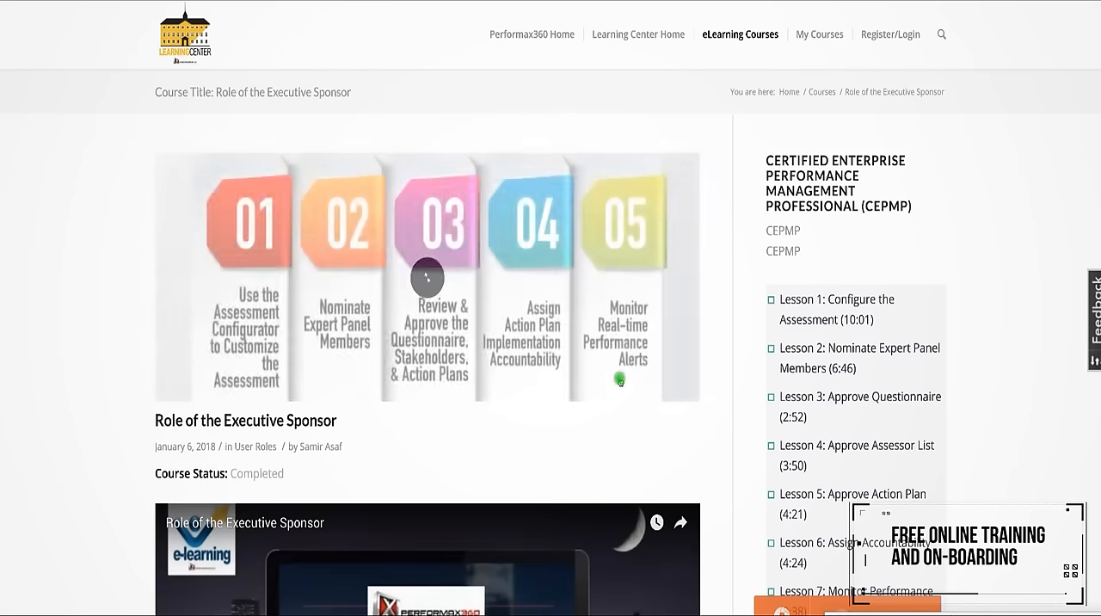
scroll(down, 3)
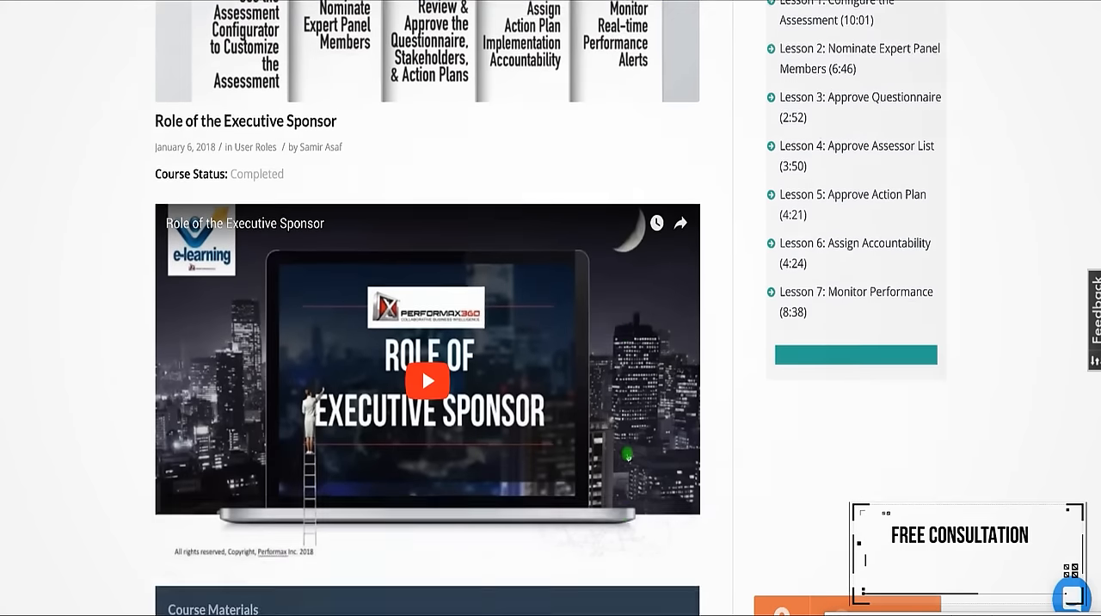